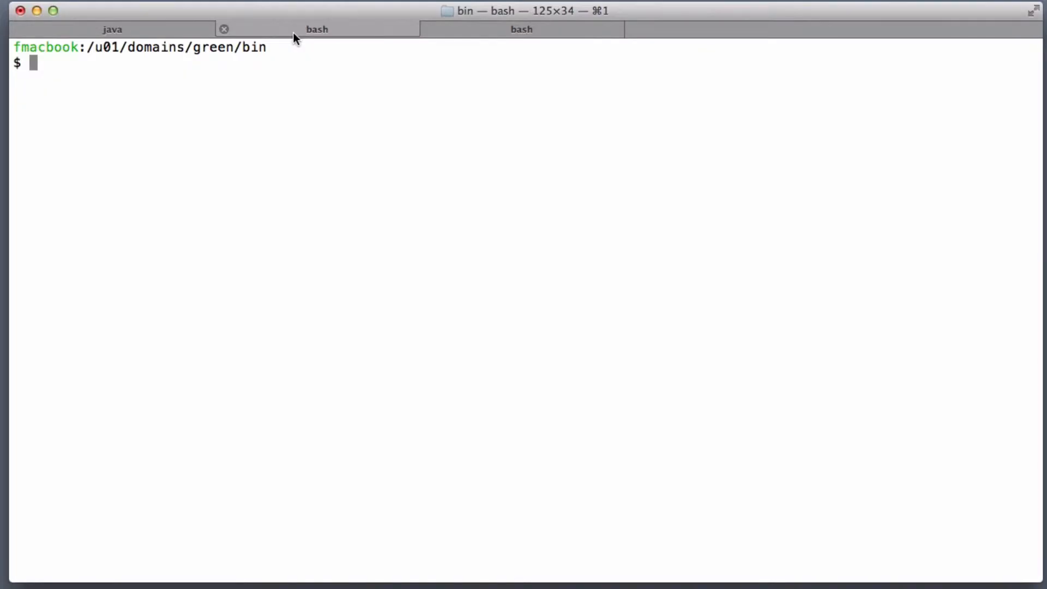
Run ./startNodeManager.sh so the green domain's Node Manager listens on port 5556.
{"action": "type", "text": "./startNodeManager.sh"}
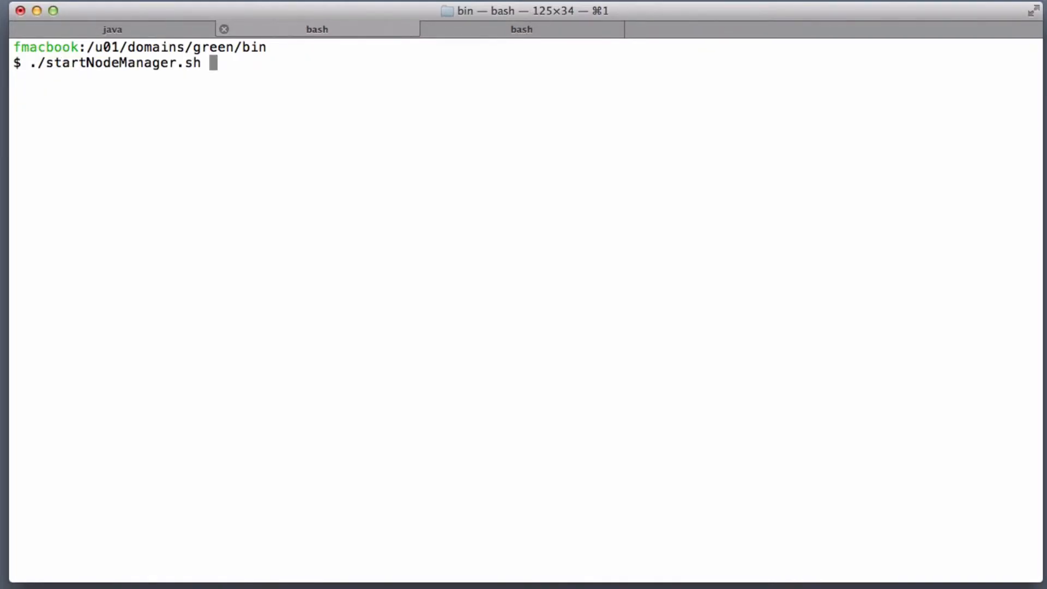
{"action": "key", "text": "Return"}
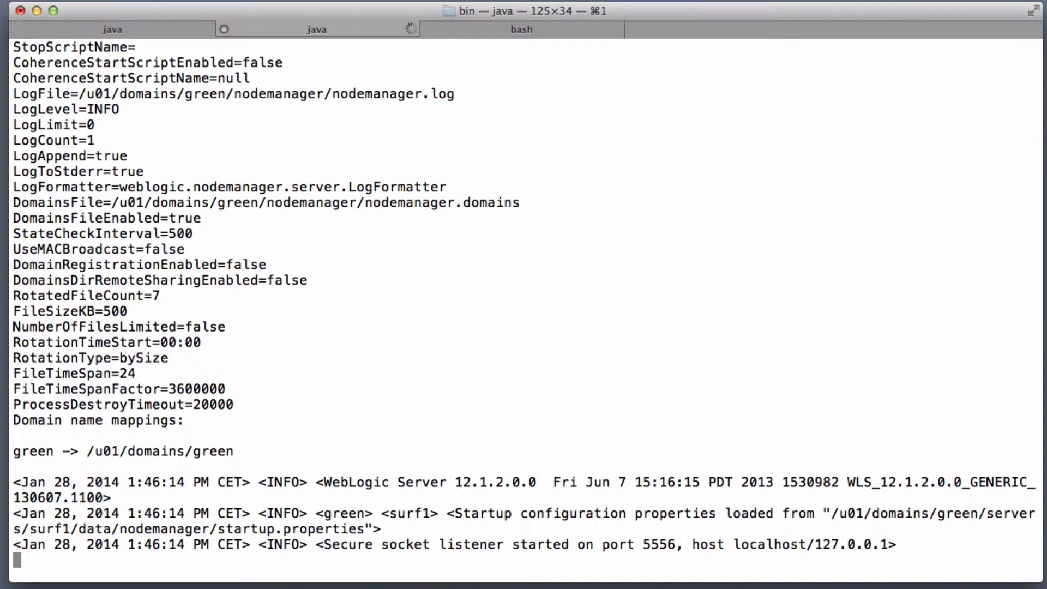
{"action": "mouse_move", "coordinate": [232, 312]}
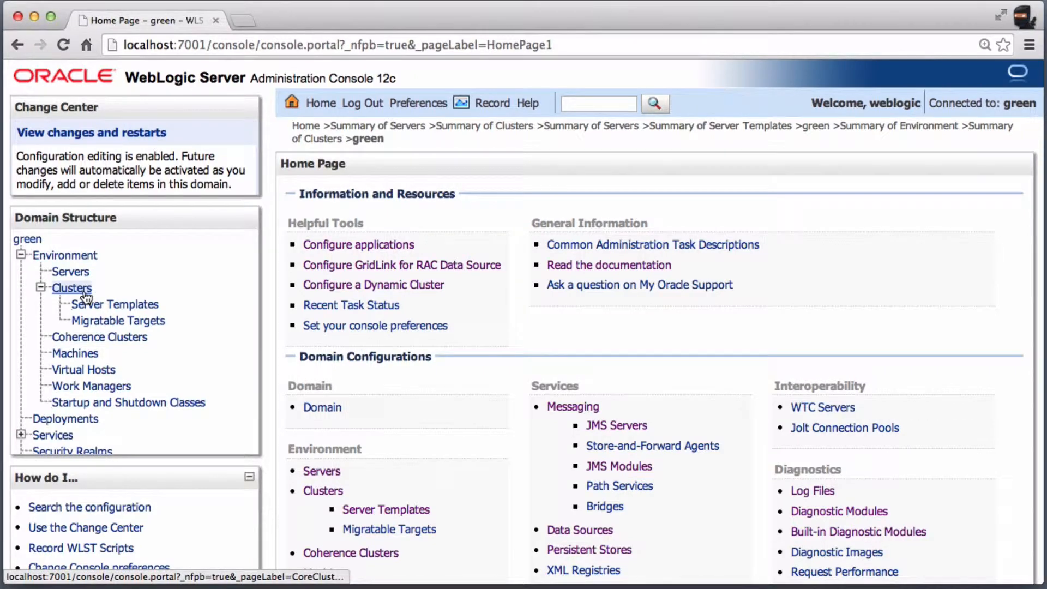
Start a new dynamic cluster, renaming the default Cluster-0 to dynCluster.
{"action": "left_click", "coordinate": [72, 288]}
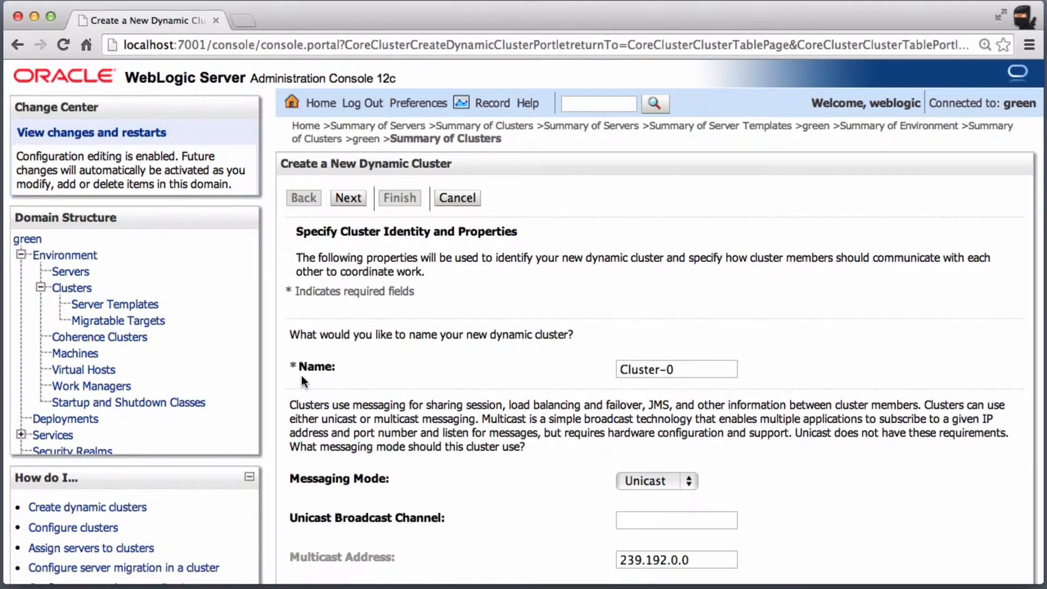
{"action": "triple_click", "coordinate": [676, 369]}
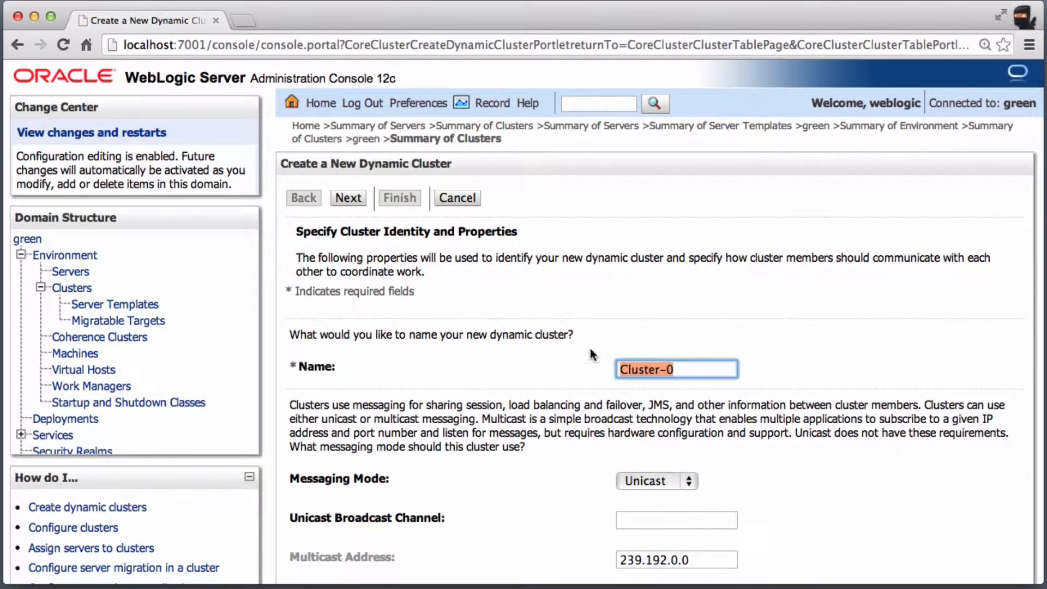
{"action": "type", "text": "dyn"}
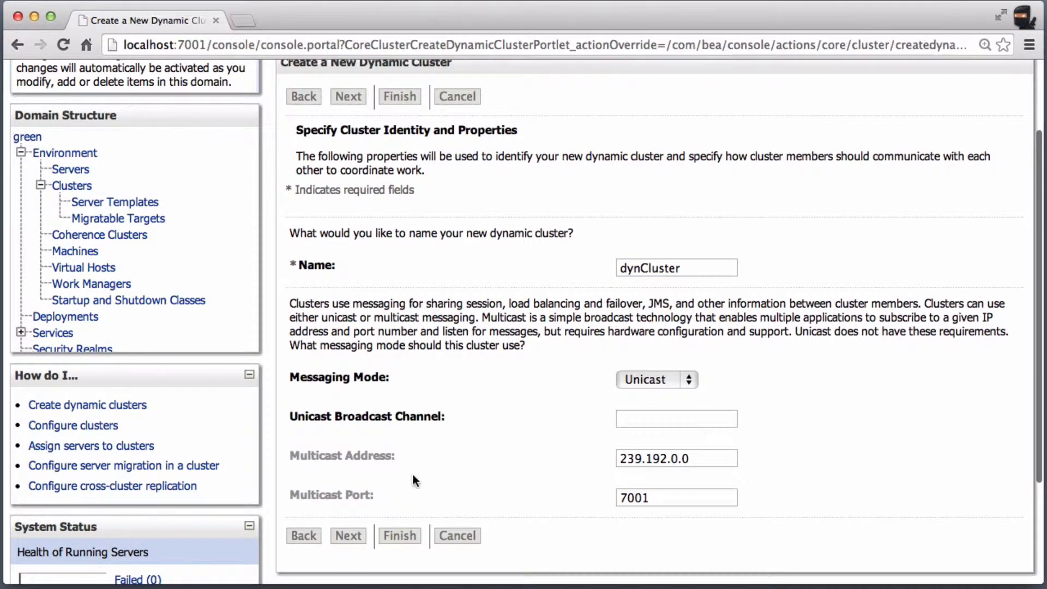
Set Number of Dynamic Servers to 3, with servers prefixed dynCluster-.
{"action": "left_click", "coordinate": [347, 96]}
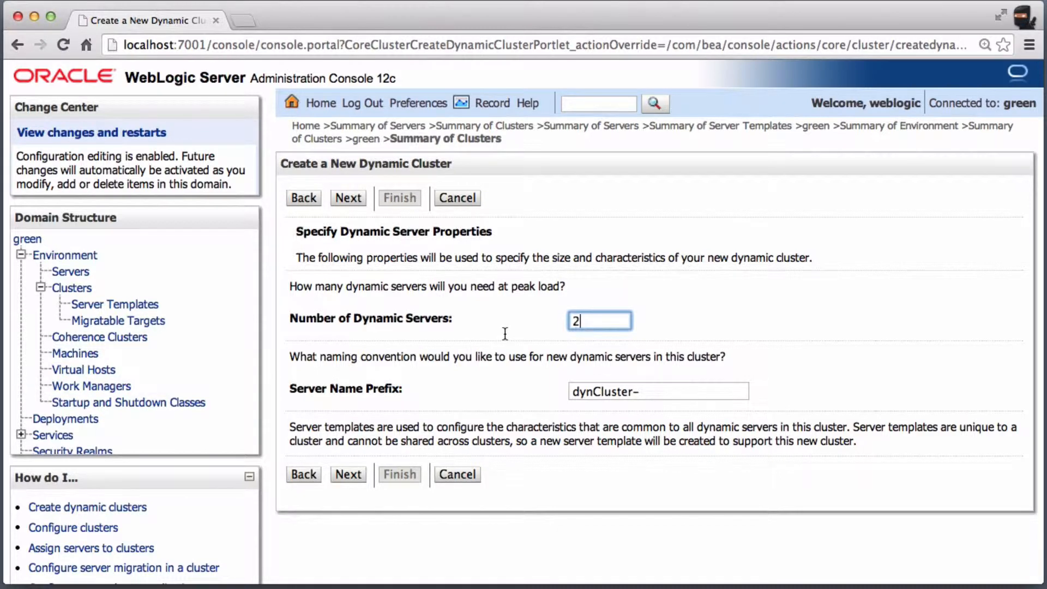
{"action": "type", "text": "3"}
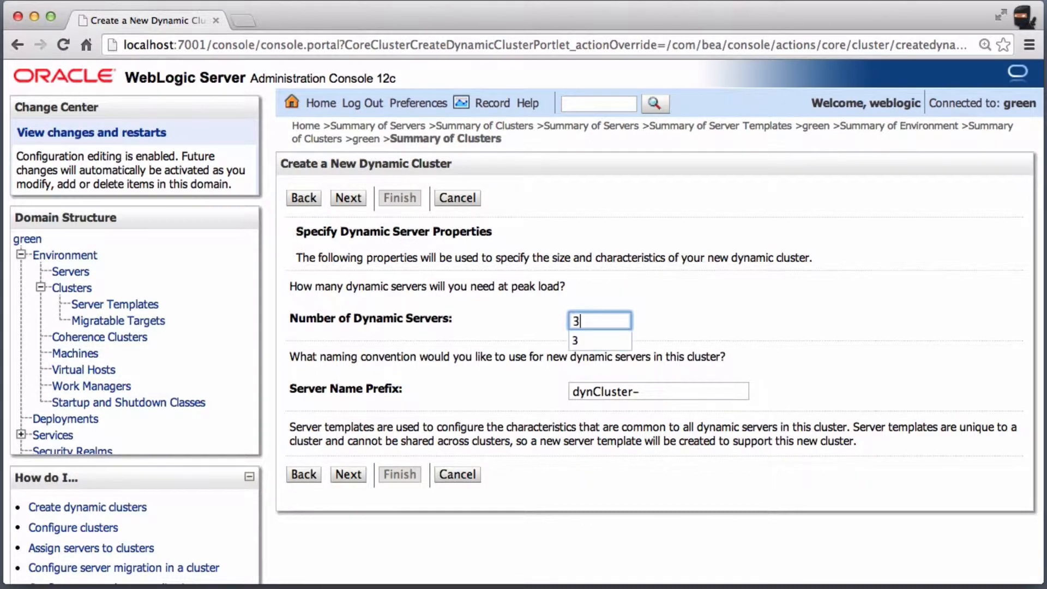
{"action": "left_click", "coordinate": [548, 458]}
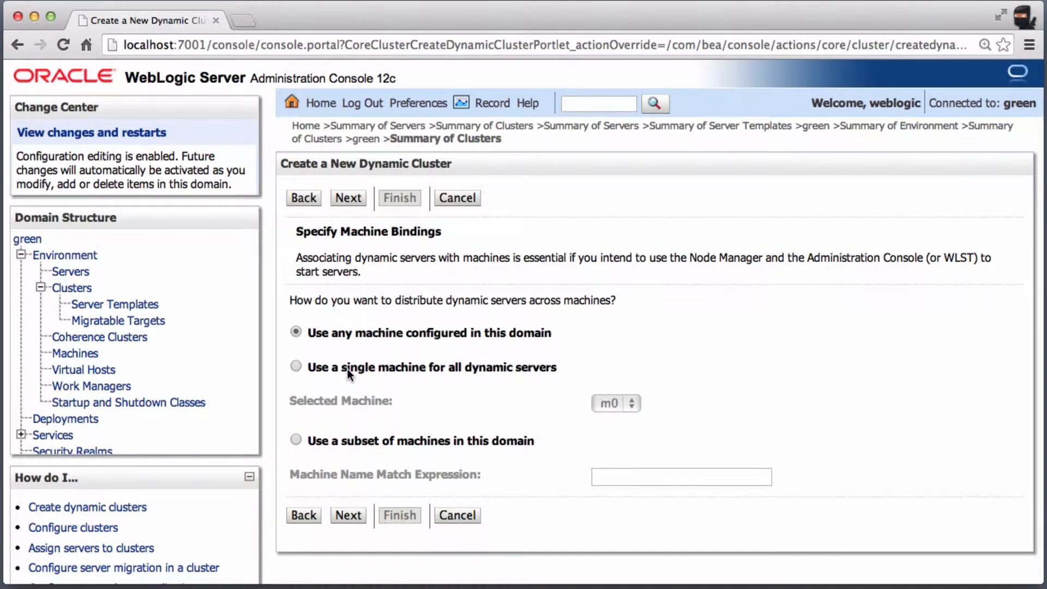
{"action": "mouse_move", "coordinate": [295, 367]}
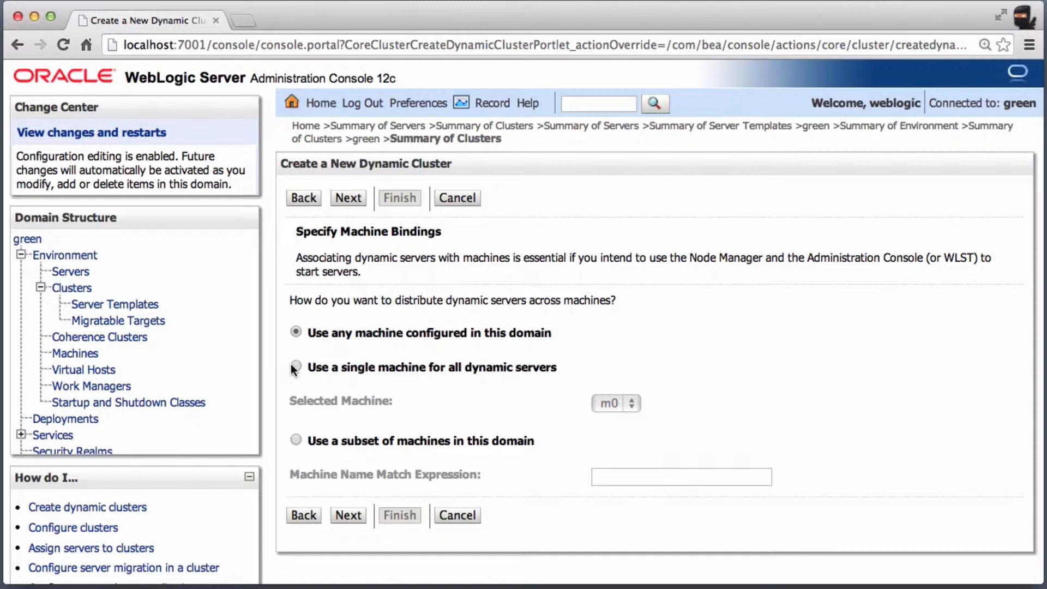
Bind all dynamic servers to the single machine m0.
{"action": "left_click", "coordinate": [295, 366]}
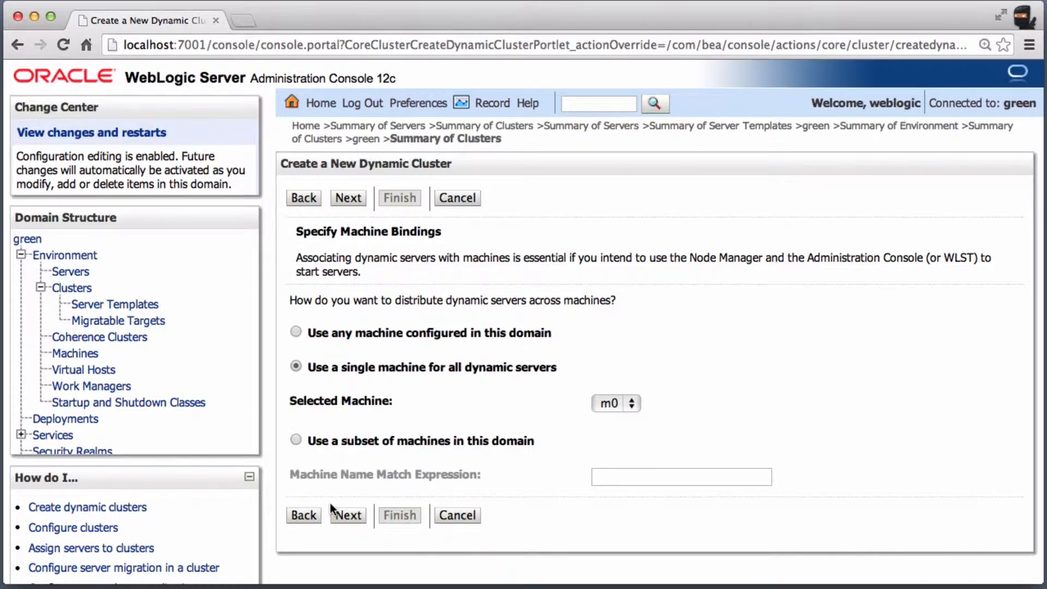
{"action": "left_click", "coordinate": [348, 514]}
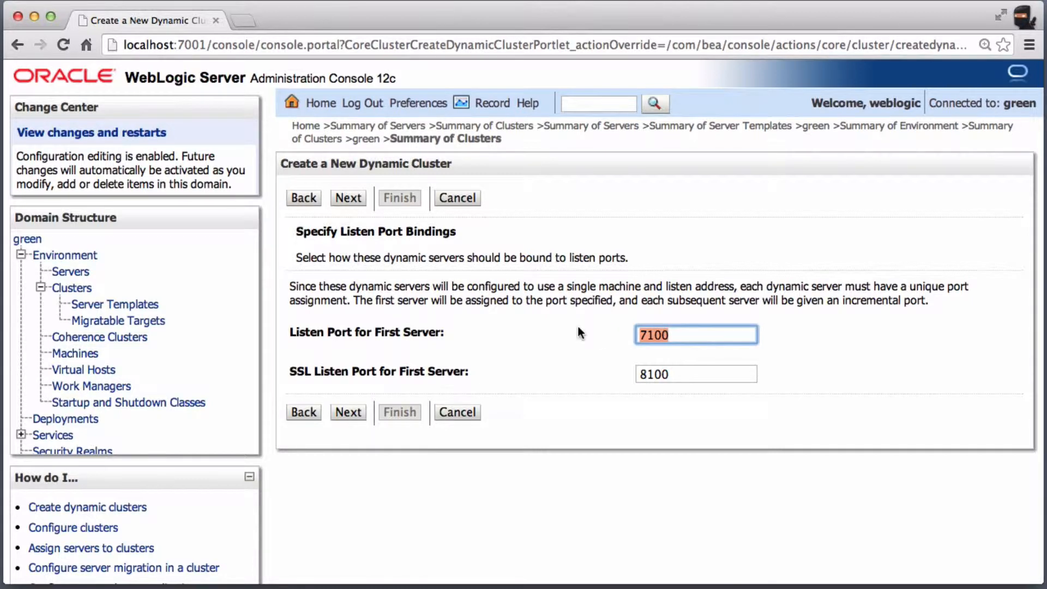
Set the first server's listen port to 7500, review, and finish creating dynCluster.
{"action": "type", "text": "750"}
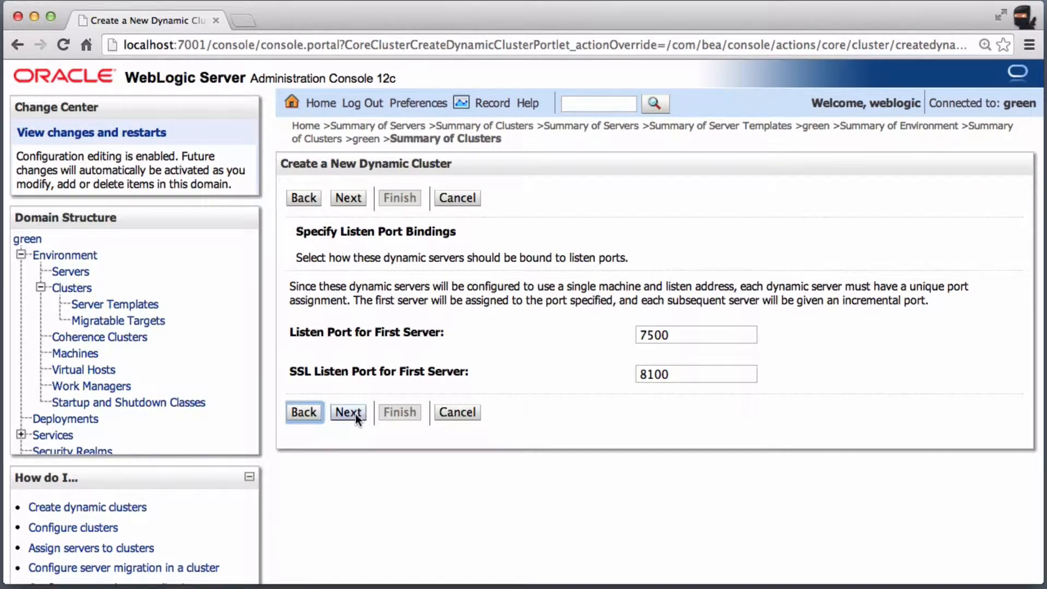
{"action": "left_click", "coordinate": [348, 413]}
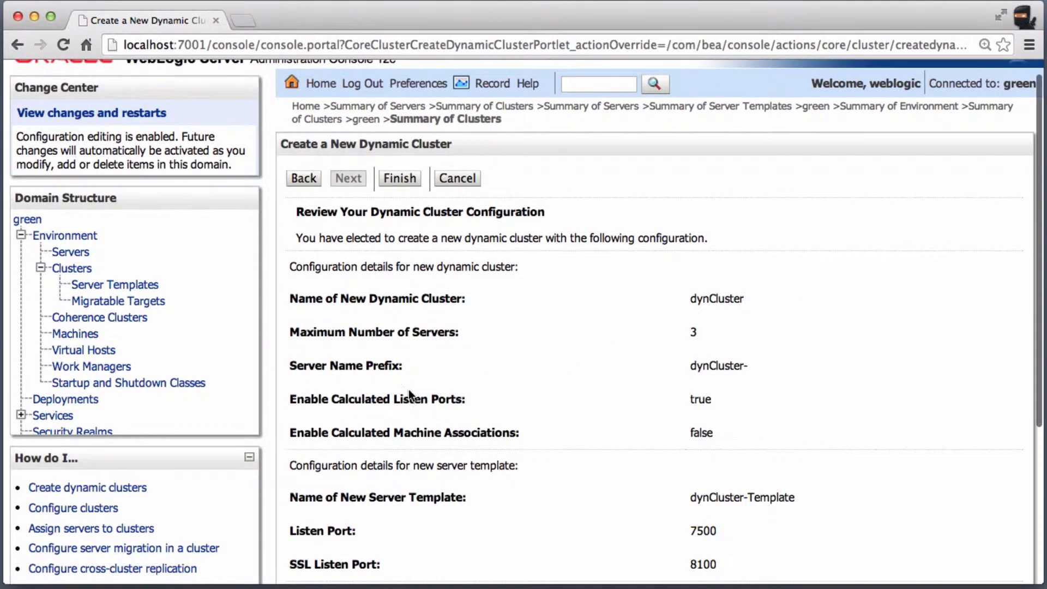
{"action": "left_click", "coordinate": [399, 178]}
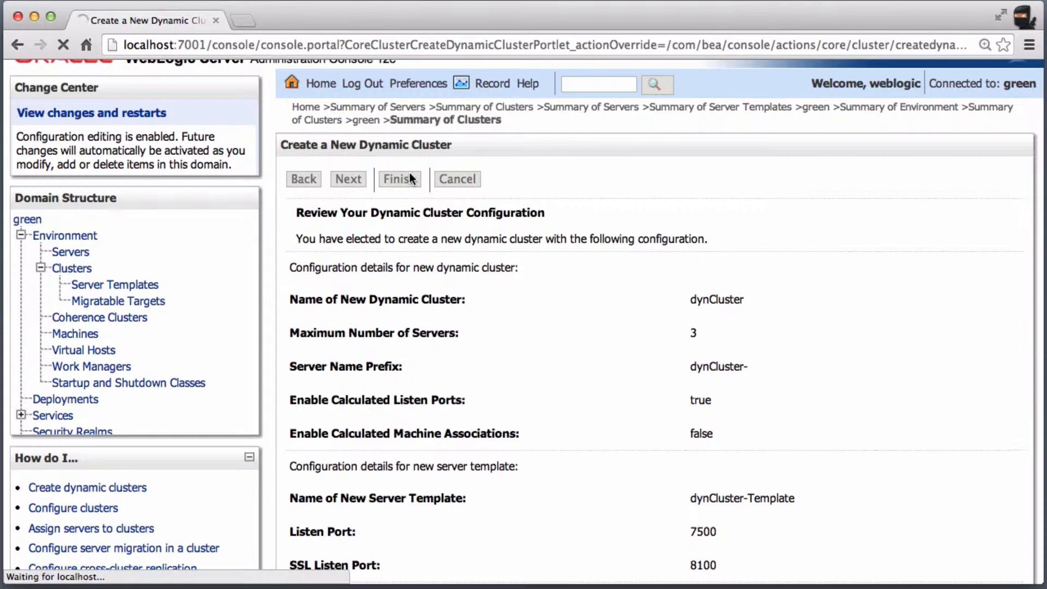
{"action": "left_click", "coordinate": [399, 178]}
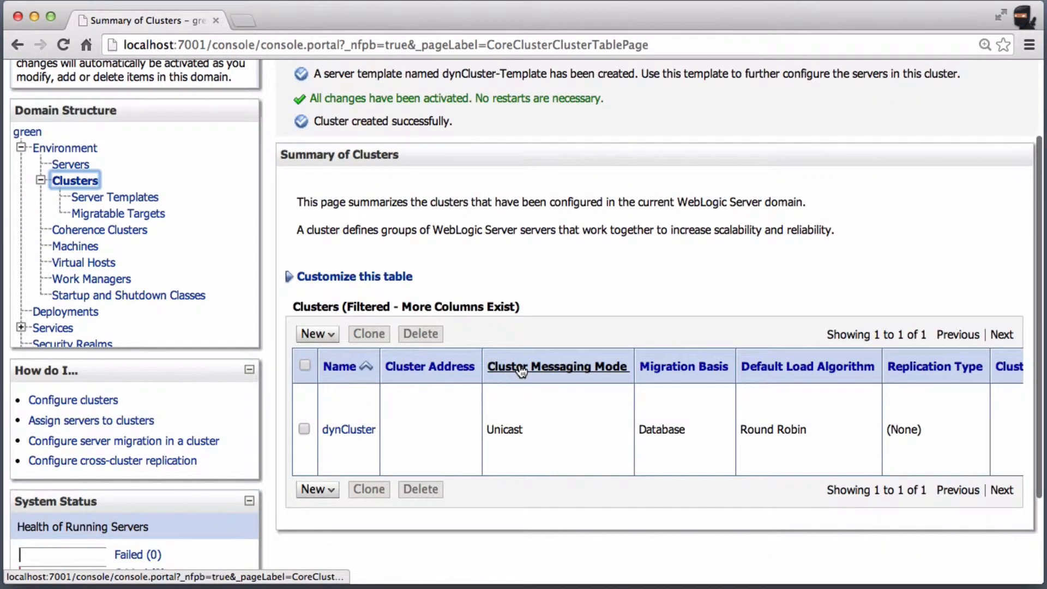
{"action": "mouse_move", "coordinate": [349, 429]}
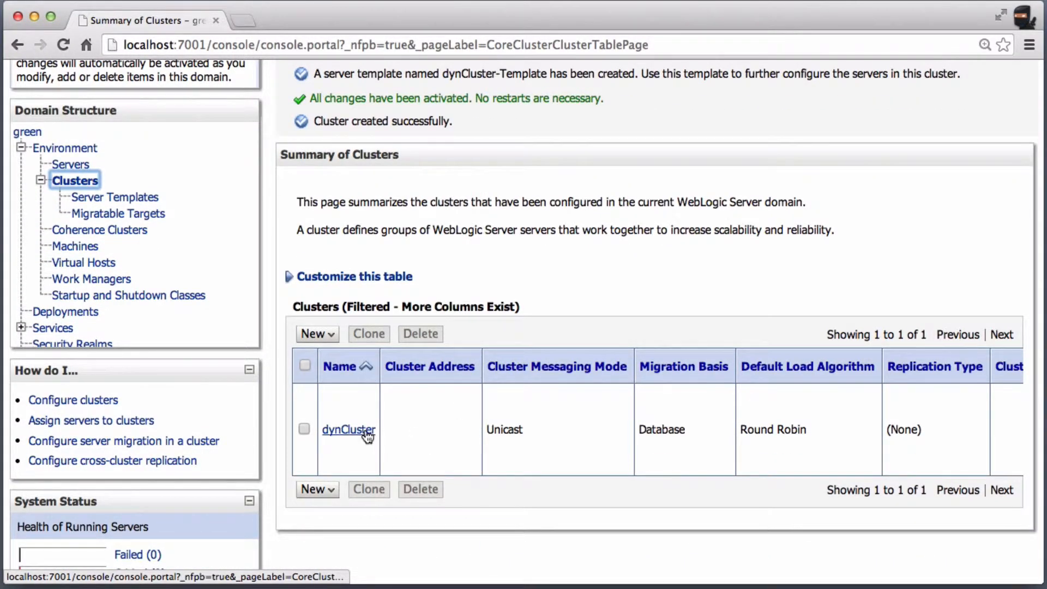
View dynCluster's Monitoring summary listing dynCluster-1, -2 and -3 in SHUTDOWN state.
{"action": "left_click", "coordinate": [348, 429]}
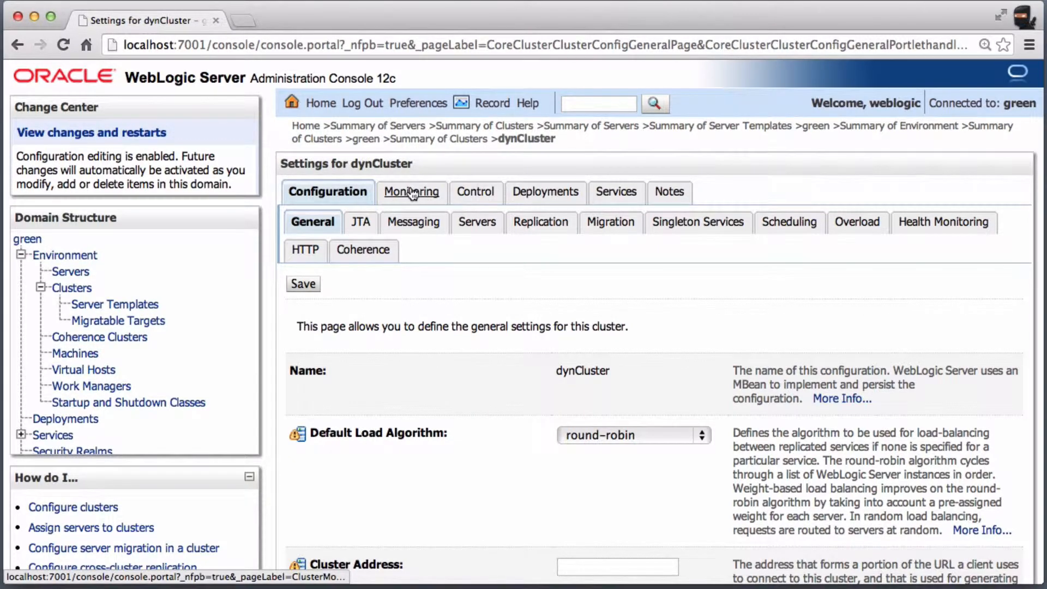
{"action": "scroll", "scroll_direction": "down", "scroll_amount": 3}
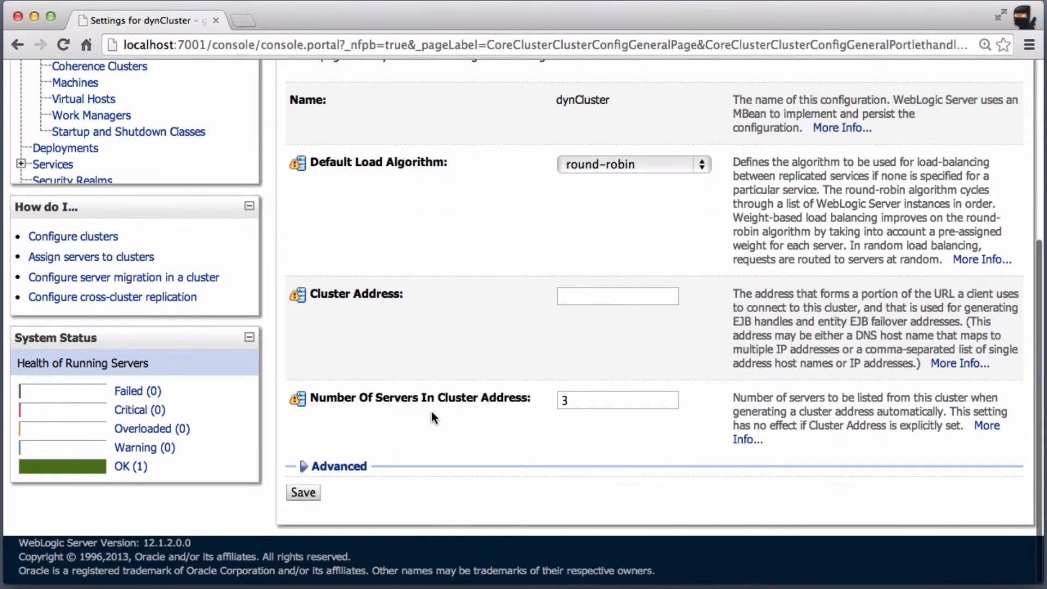
{"action": "left_click", "coordinate": [406, 192]}
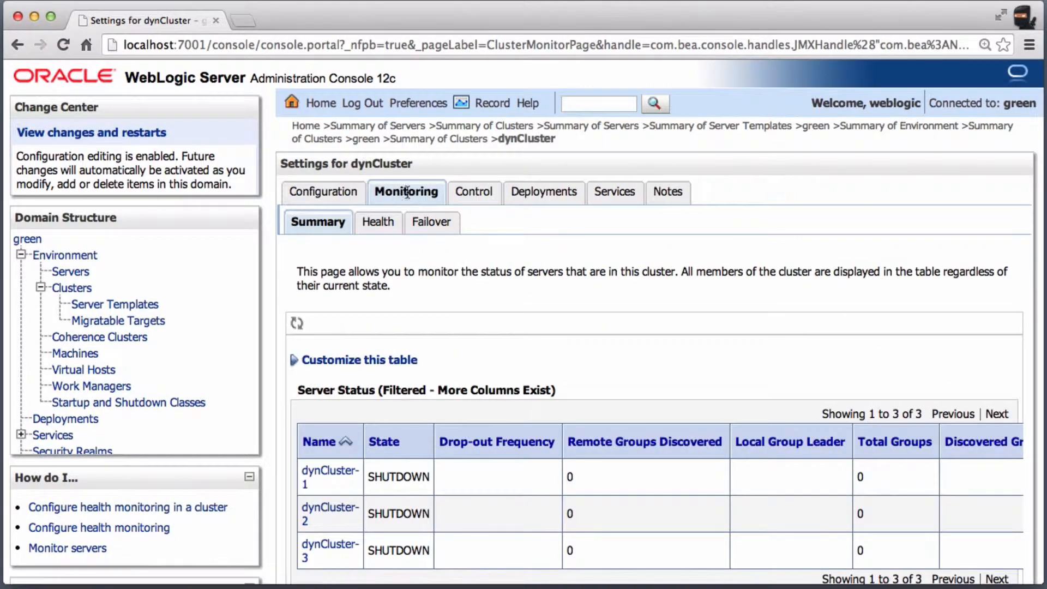
{"action": "scroll", "scroll_direction": "down", "scroll_amount": 3}
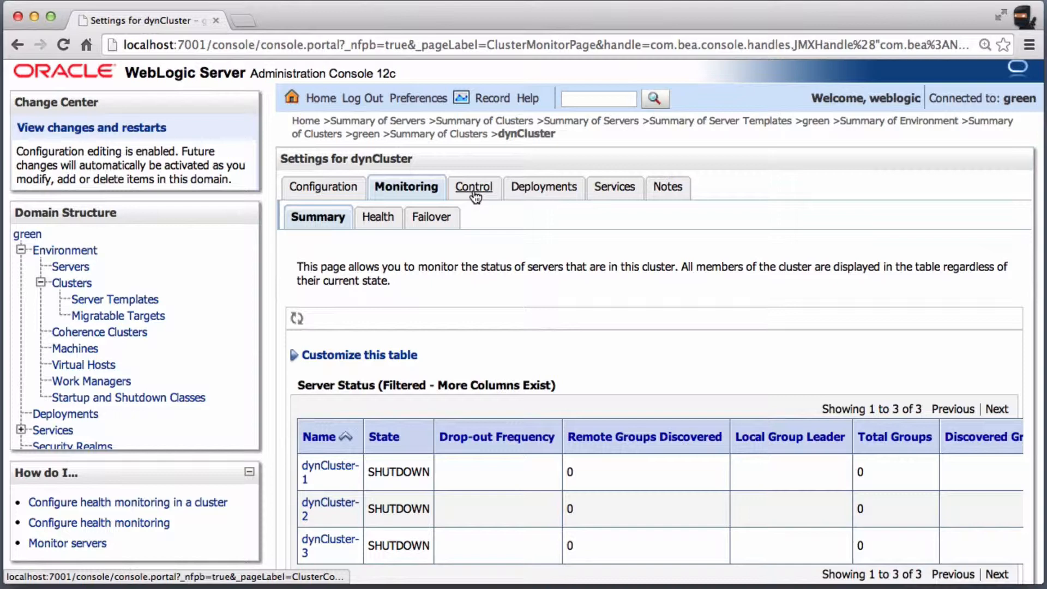
Select all three dynCluster servers on Control > Start/Stop and start them.
{"action": "left_click", "coordinate": [474, 187]}
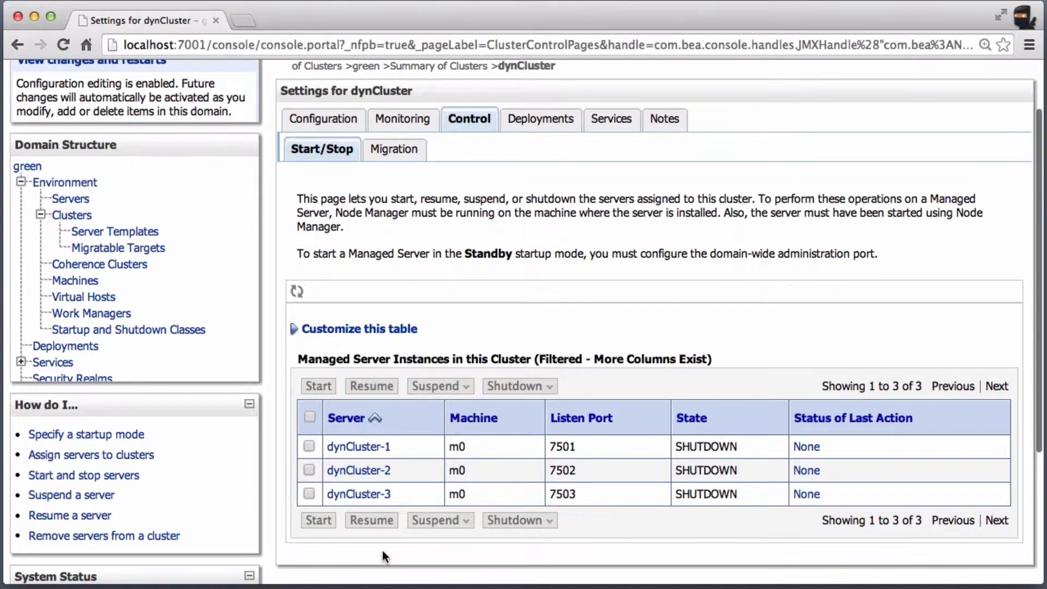
{"action": "left_click", "coordinate": [309, 416]}
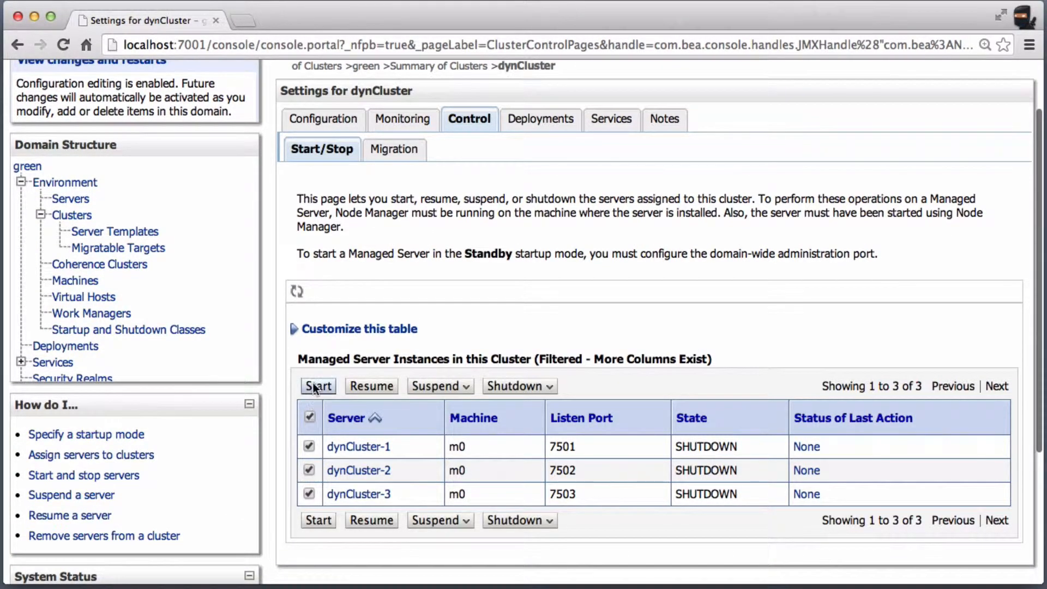
{"action": "left_click", "coordinate": [318, 386]}
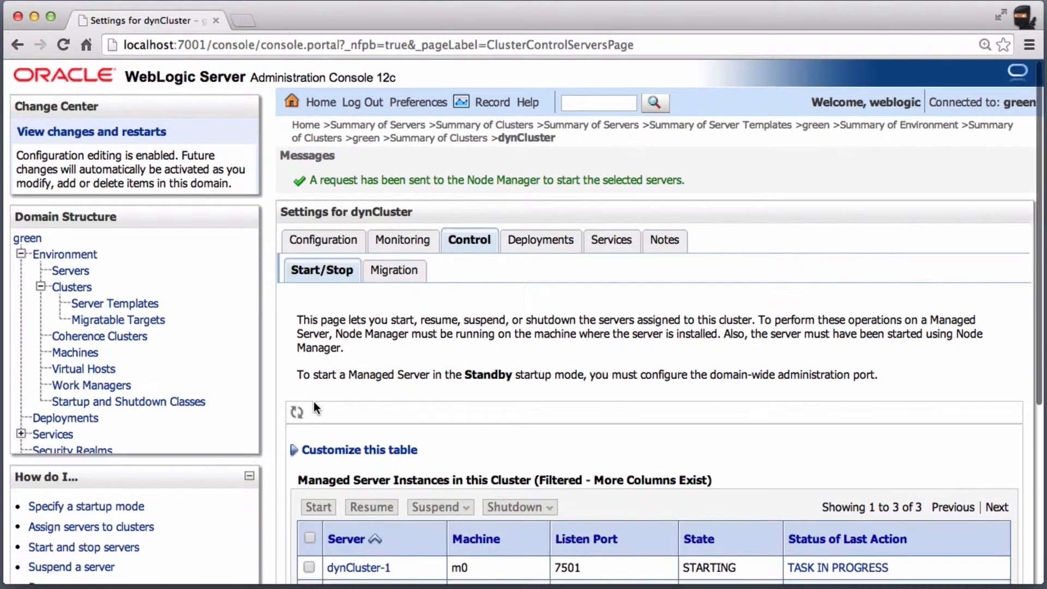
{"action": "scroll", "scroll_direction": "down", "scroll_amount": 3}
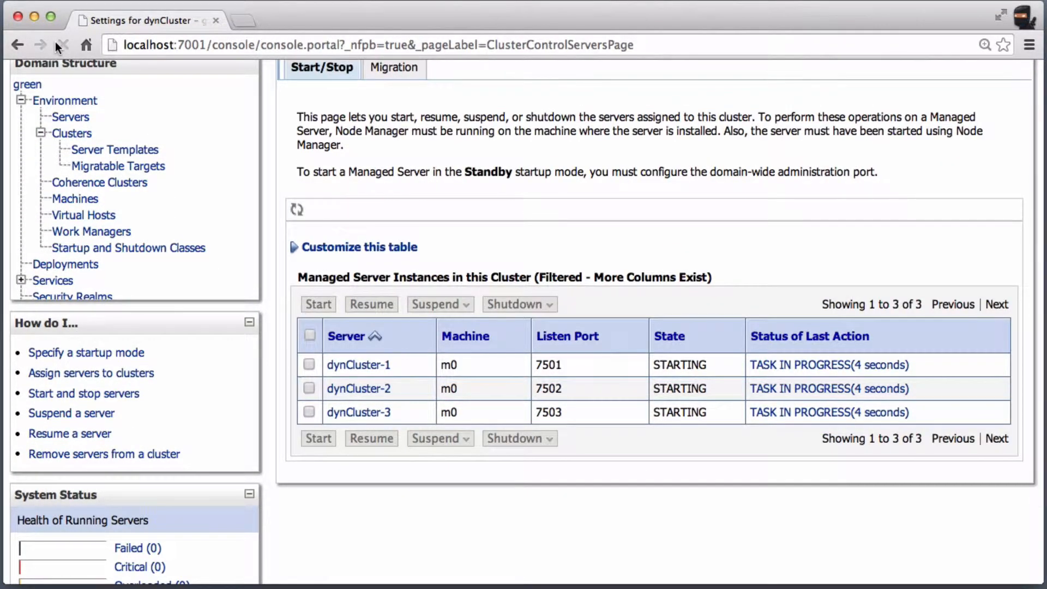
Refresh server states until all show RUNNING, then view dynCluster-2's monitoring page.
{"action": "left_click", "coordinate": [60, 45]}
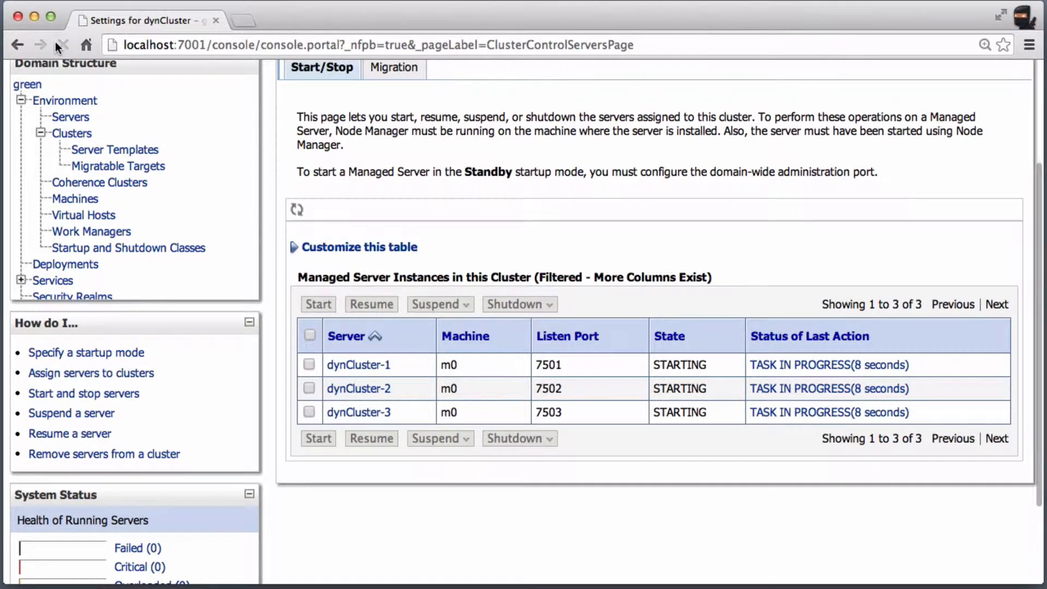
{"action": "left_click", "coordinate": [63, 45]}
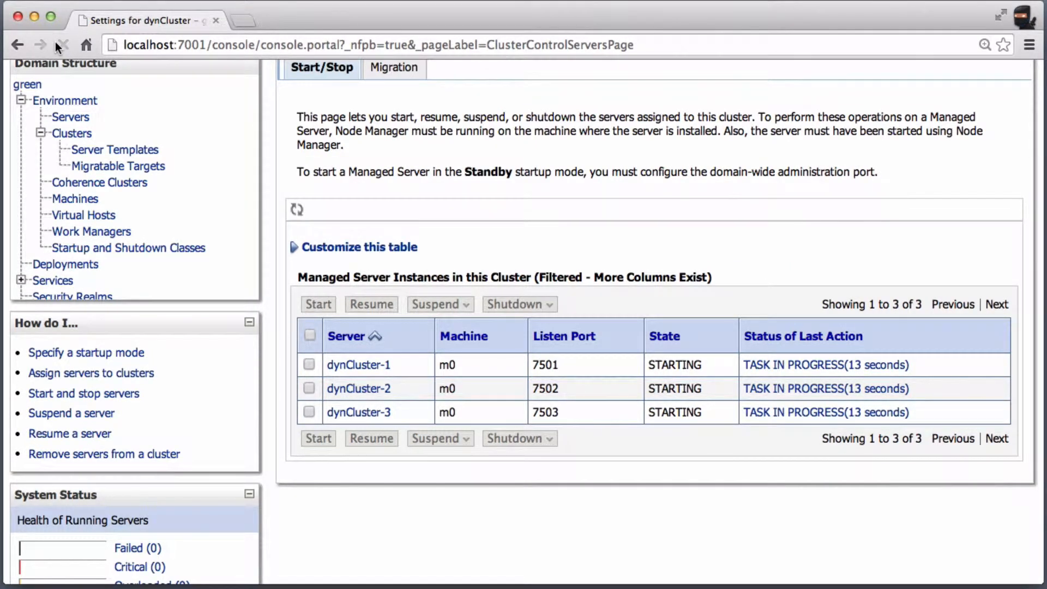
{"action": "left_click", "coordinate": [62, 45]}
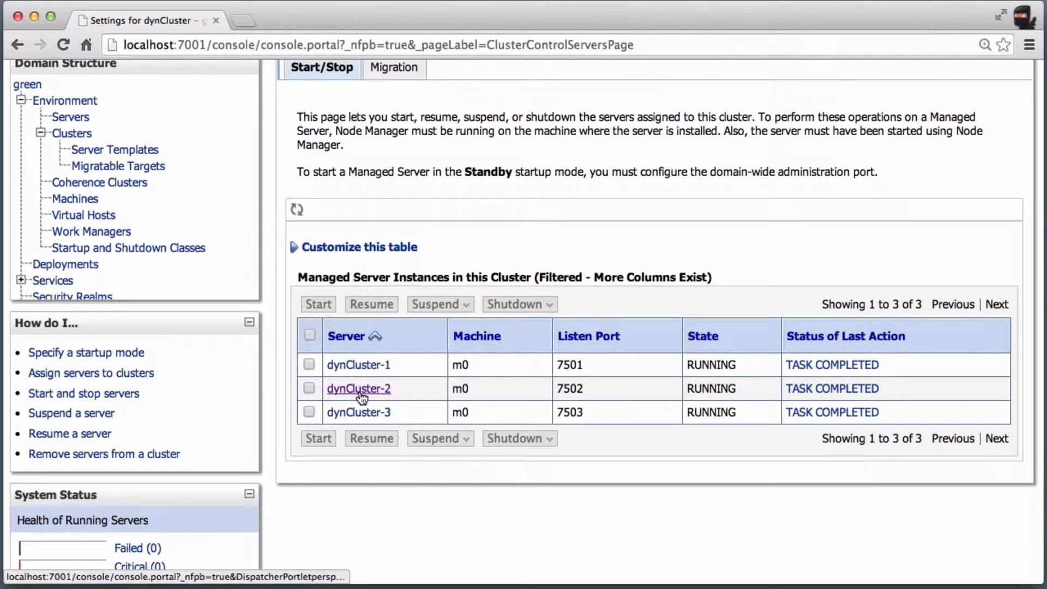
{"action": "left_click", "coordinate": [359, 387]}
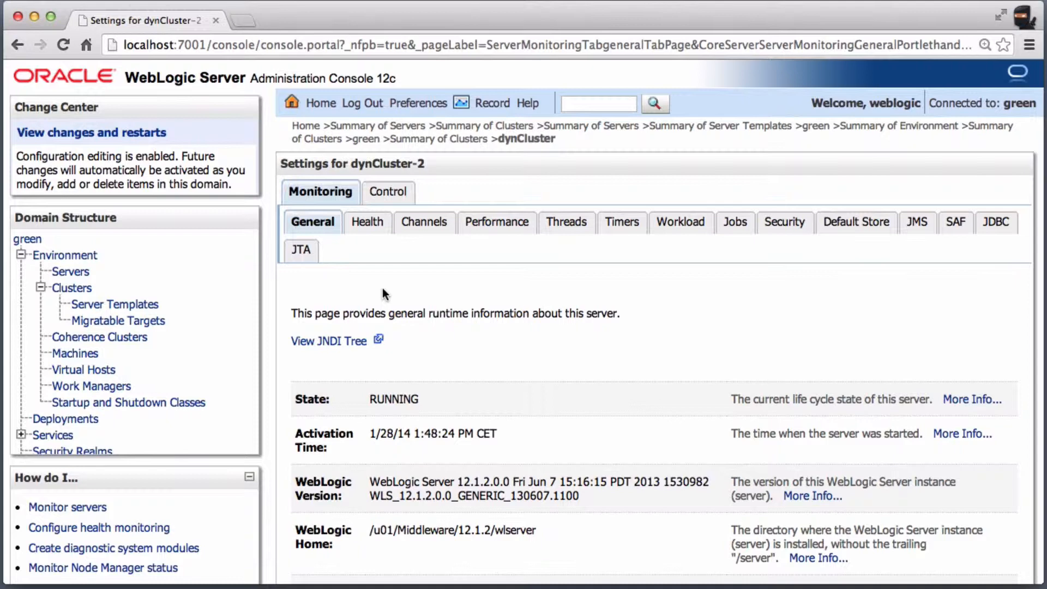
Scroll through dynCluster-2's runtime monitoring information.
{"action": "scroll", "scroll_direction": "down", "scroll_amount": 3}
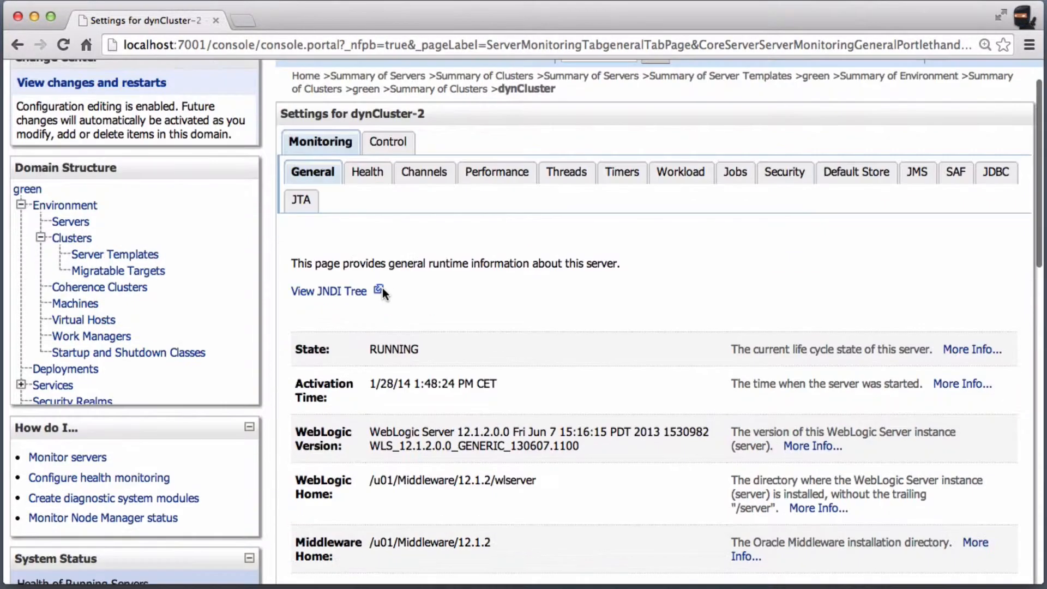
{"action": "scroll", "scroll_direction": "down", "scroll_amount": 3}
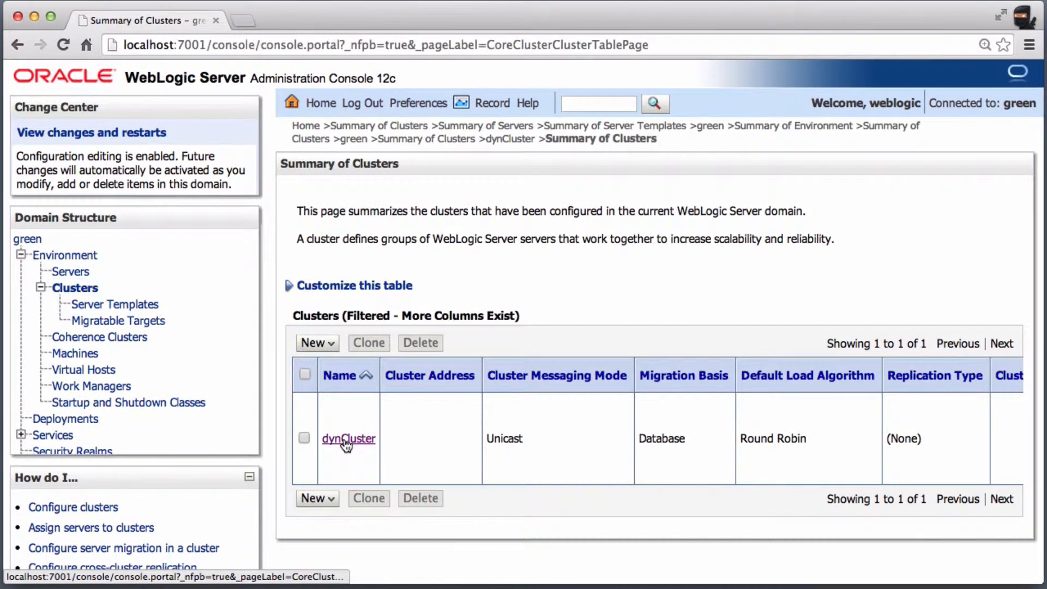
Lower dynCluster's Maximum Number of Servers from 3 to 2, save, and view its Control page.
{"action": "left_click", "coordinate": [348, 438]}
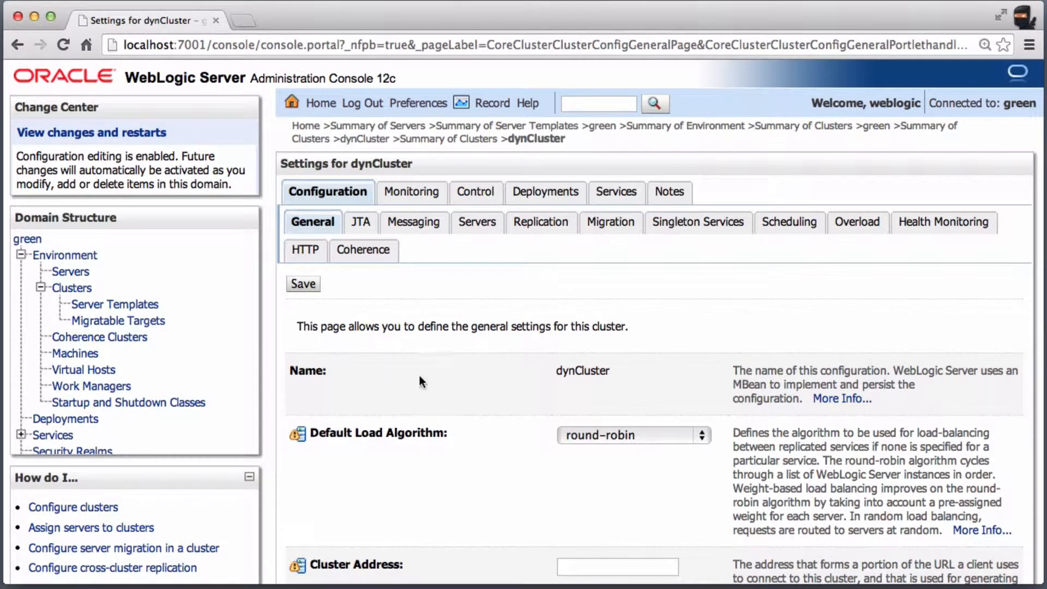
{"action": "left_click", "coordinate": [476, 221]}
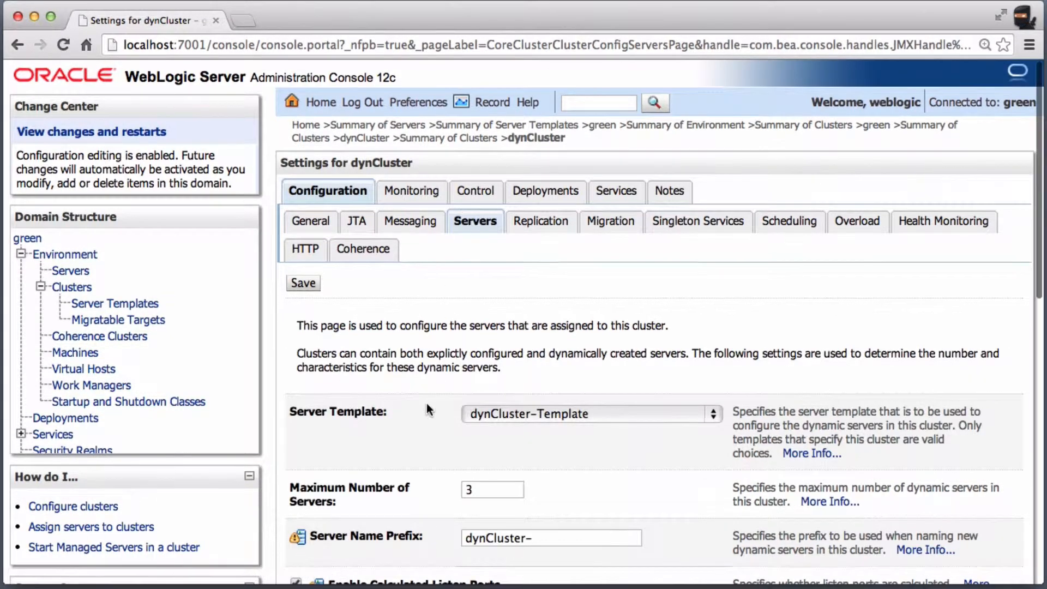
{"action": "scroll", "scroll_direction": "down", "scroll_amount": 3}
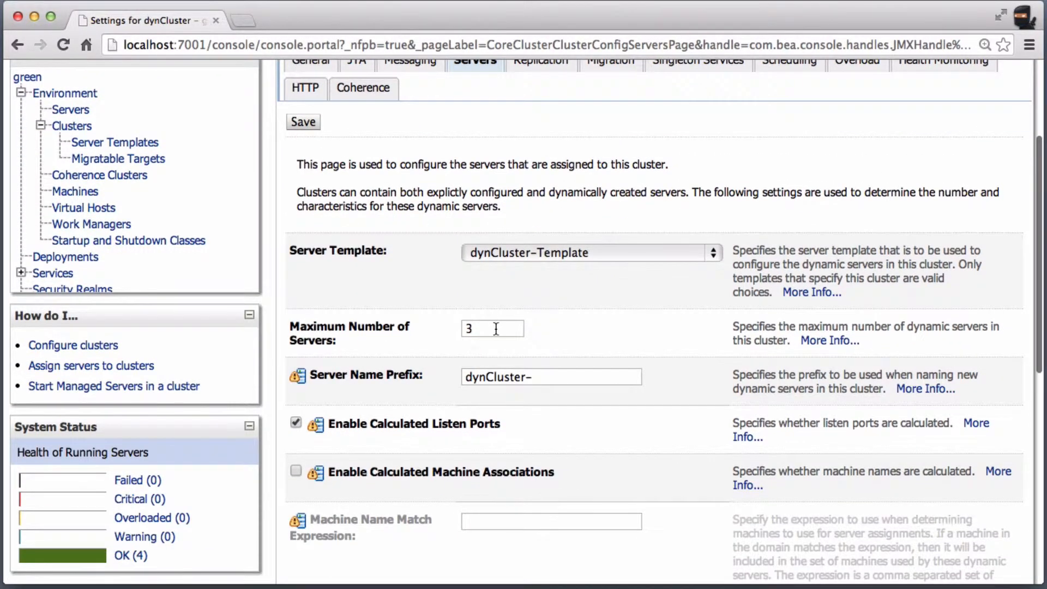
{"action": "type", "text": "2"}
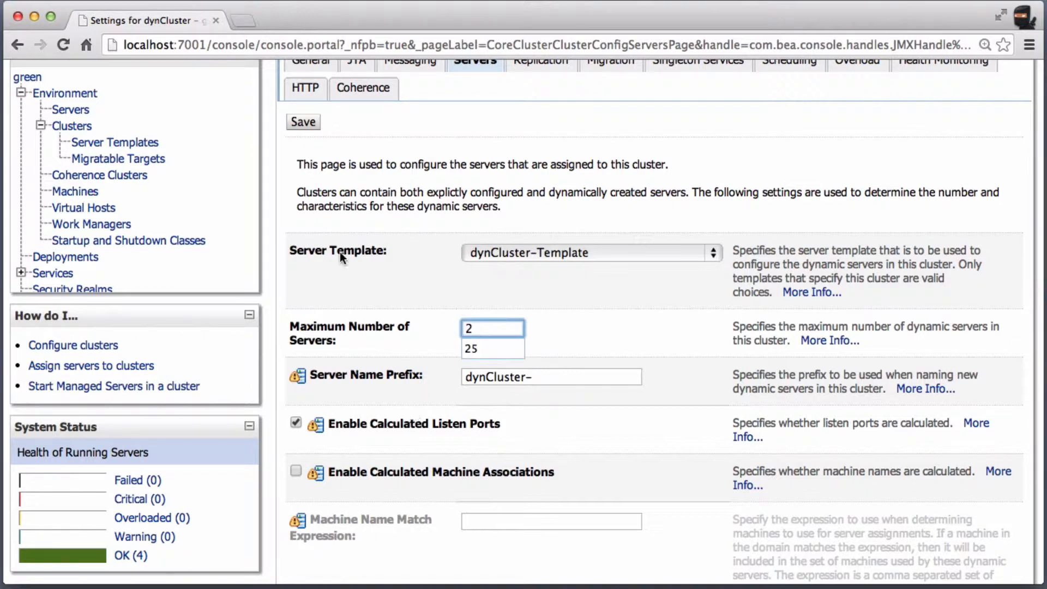
{"action": "left_click", "coordinate": [302, 122]}
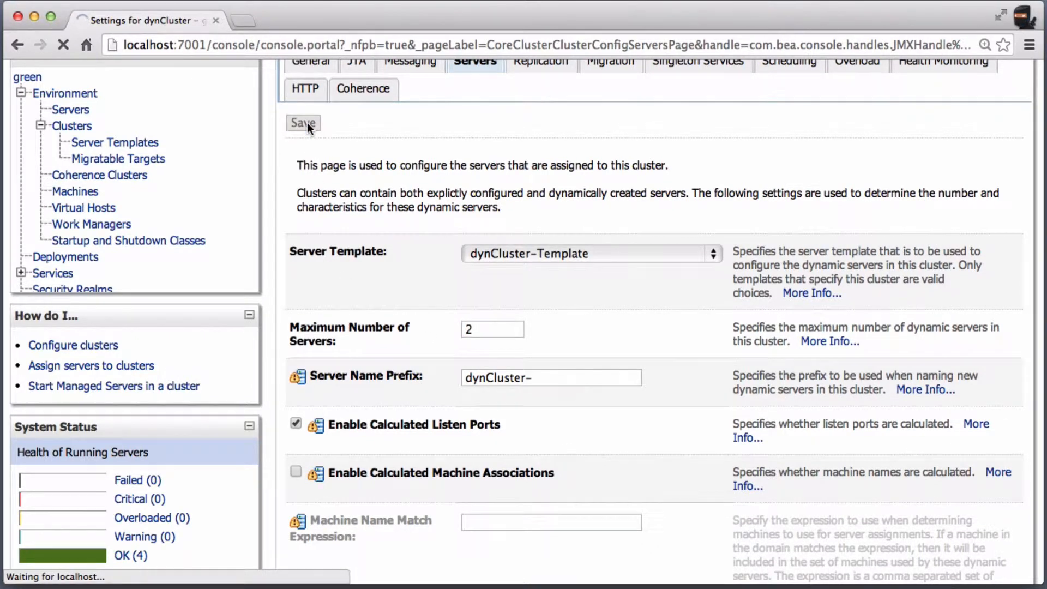
{"action": "left_click", "coordinate": [303, 122]}
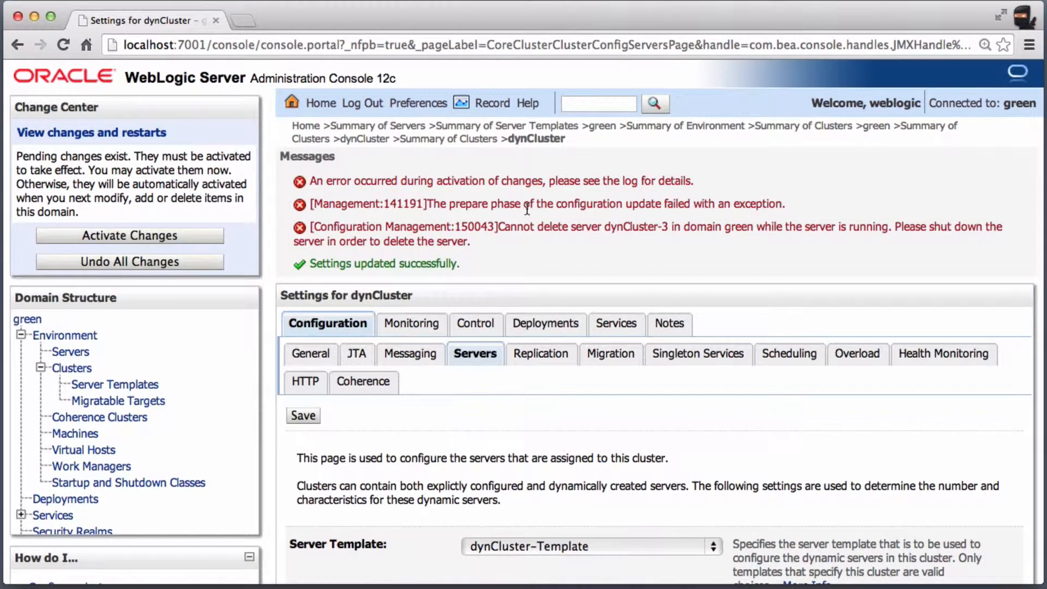
{"action": "mouse_move", "coordinate": [794, 250]}
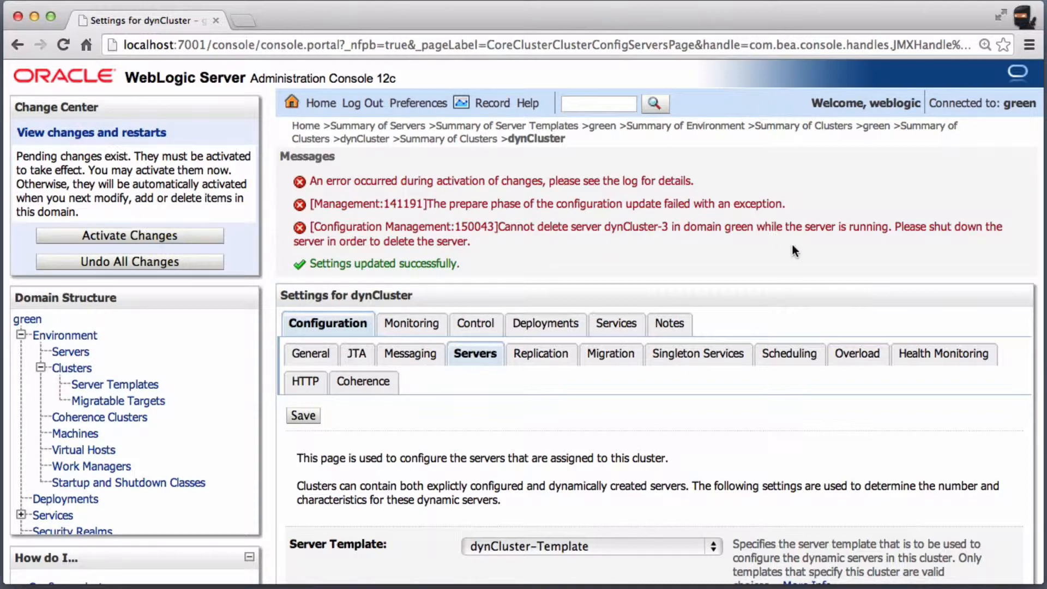
{"action": "mouse_move", "coordinate": [562, 474]}
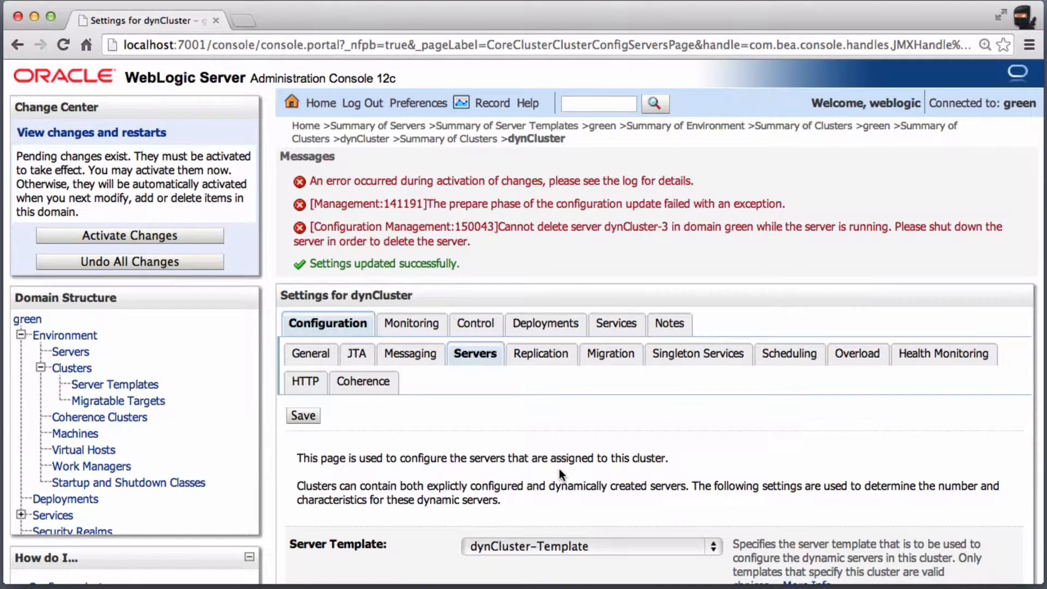
{"action": "left_click", "coordinate": [475, 324]}
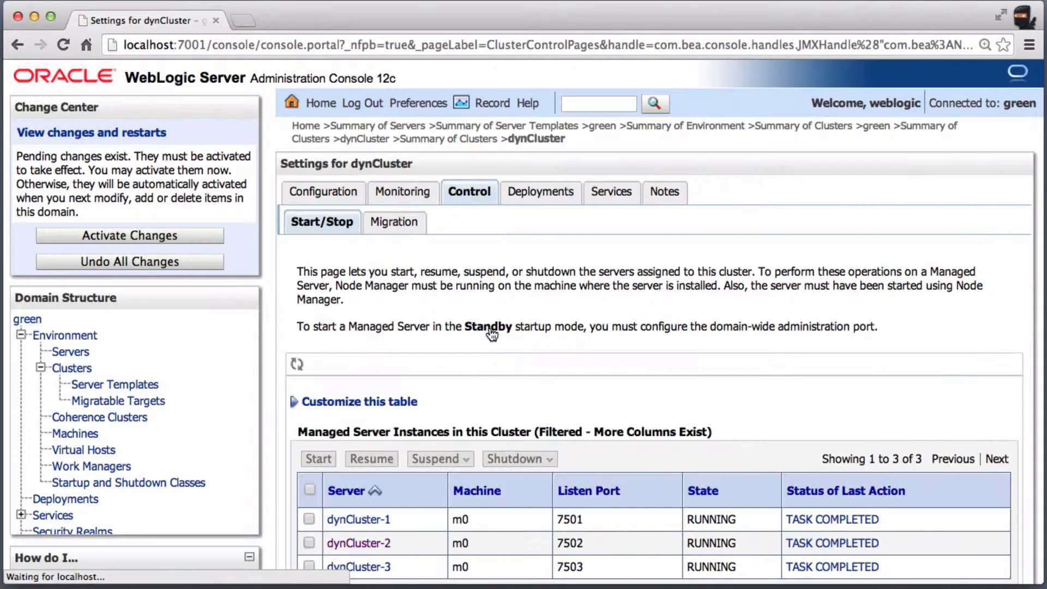
Shut down dynCluster-2, then view dynCluster's server configuration showing maximum 2.
{"action": "scroll", "scroll_direction": "down", "scroll_amount": 3}
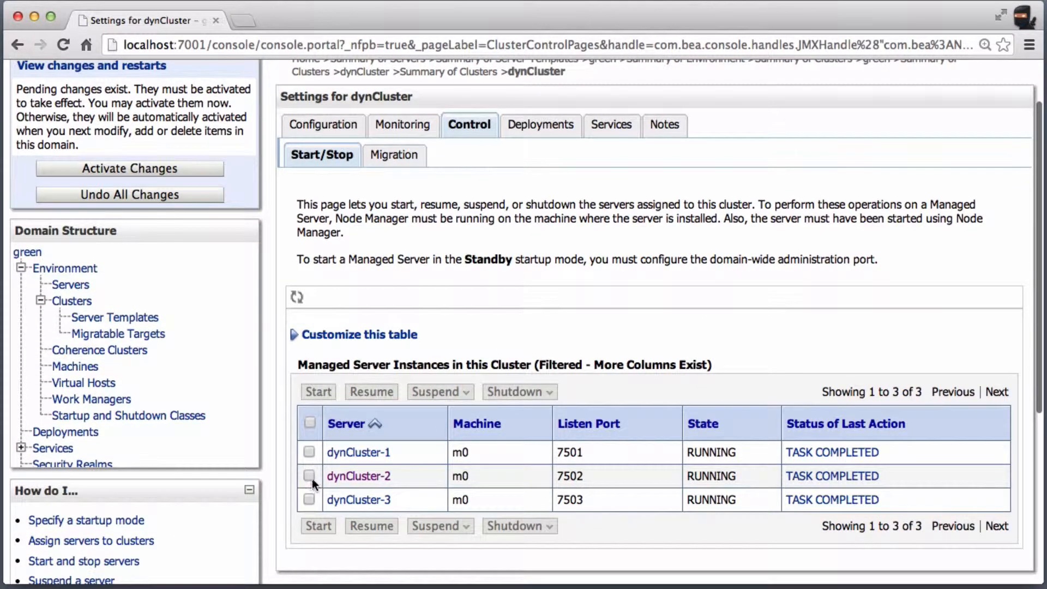
{"action": "left_click", "coordinate": [309, 475]}
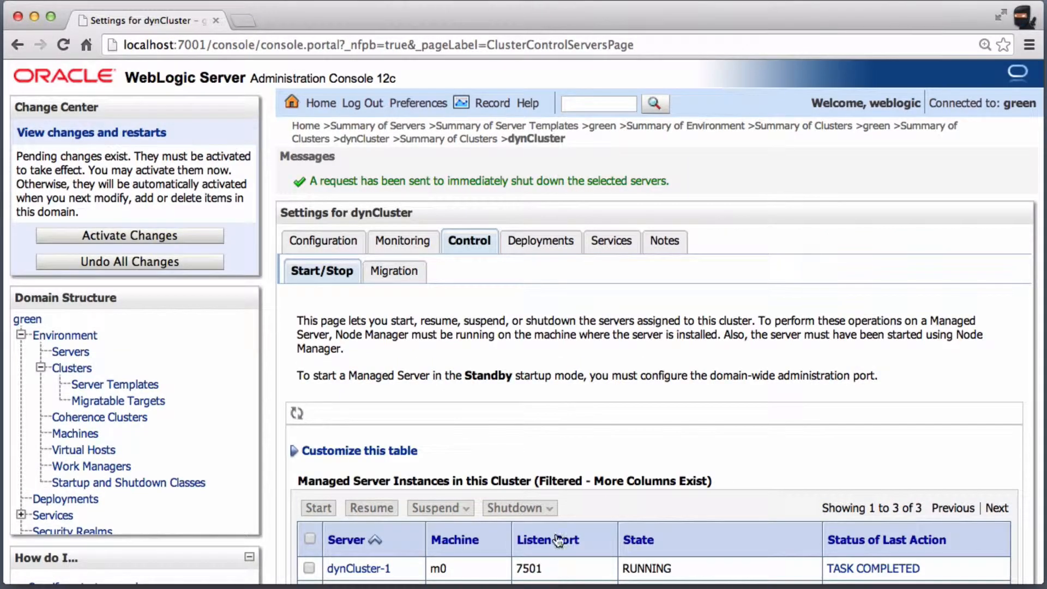
{"action": "scroll", "scroll_direction": "down", "scroll_amount": 3}
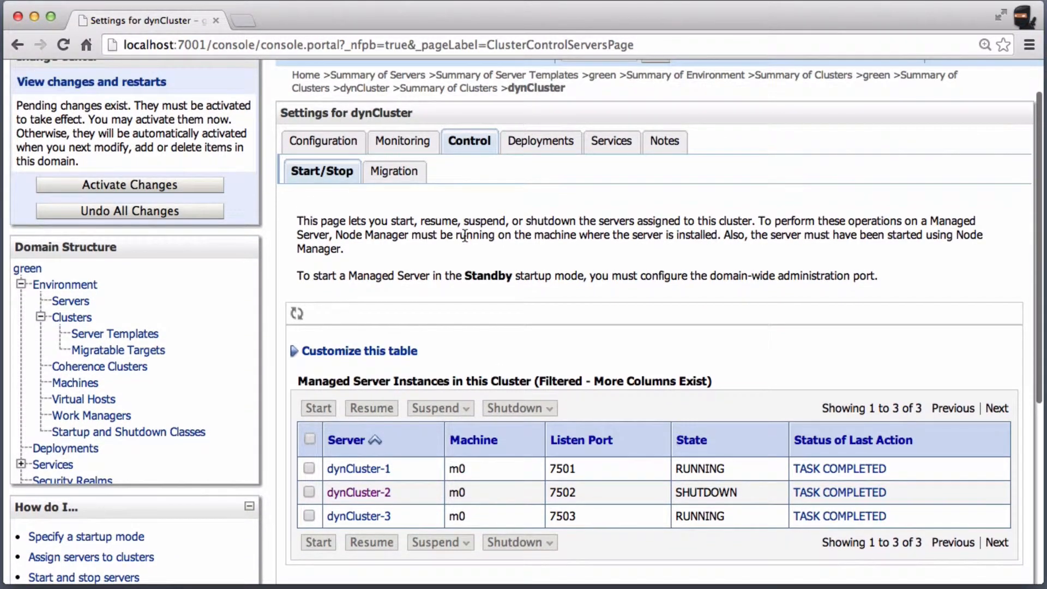
{"action": "left_click", "coordinate": [322, 141]}
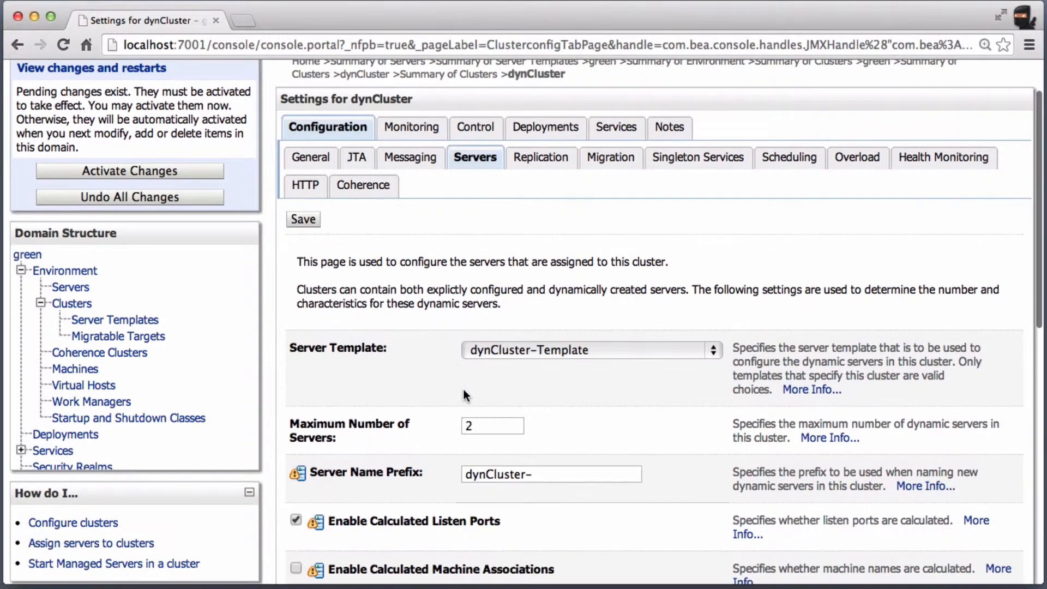
Resave dynCluster's 2-server maximum, which fails because dynCluster-3 is still running, then return to the Control page.
{"action": "left_click", "coordinate": [492, 425]}
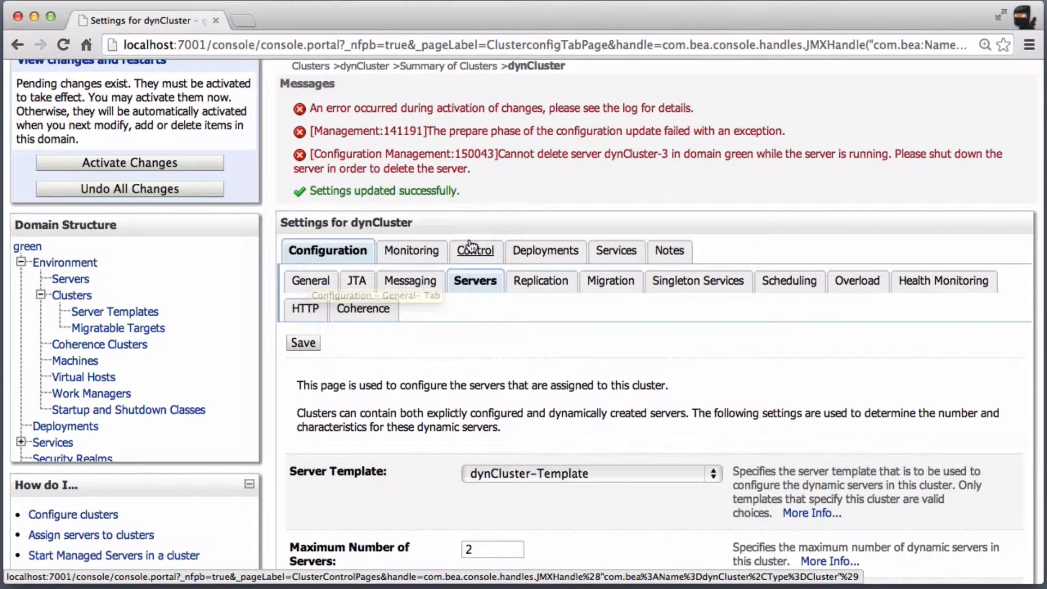
{"action": "left_click", "coordinate": [475, 251]}
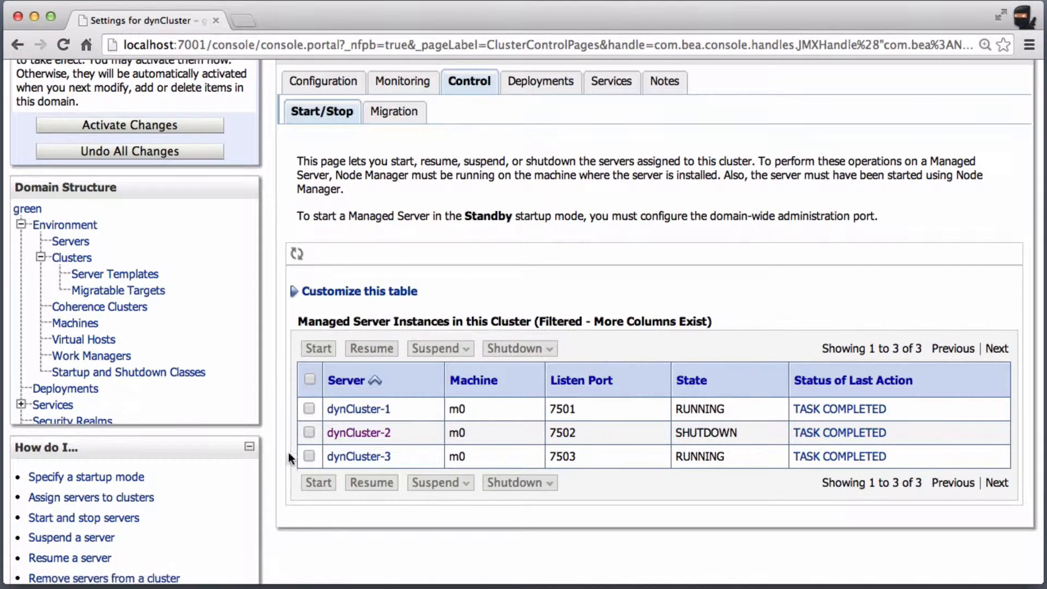
Force dynCluster-3 to shut down immediately.
{"action": "left_click", "coordinate": [309, 456]}
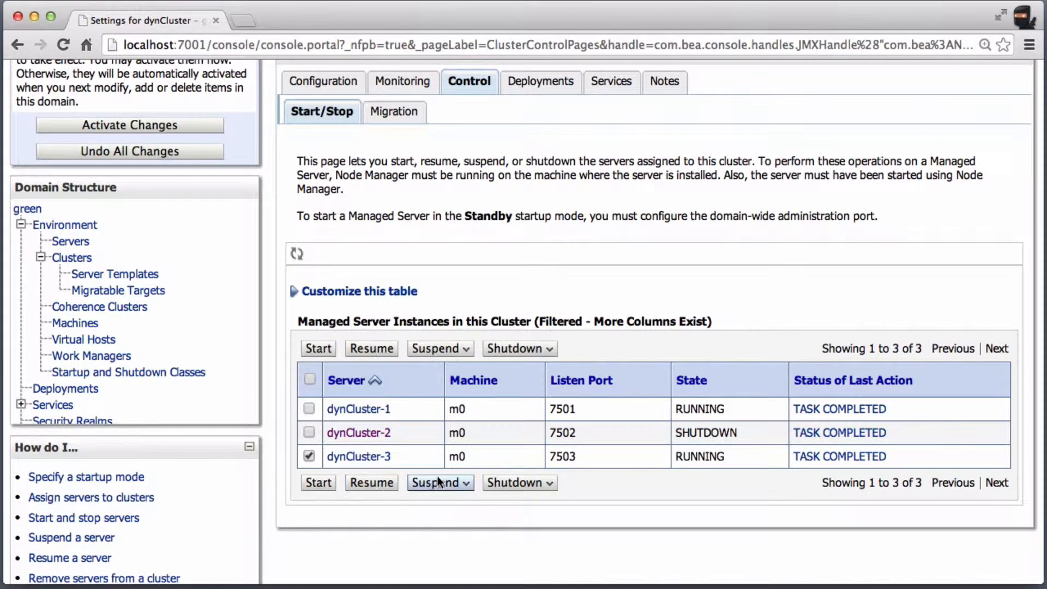
{"action": "left_click", "coordinate": [520, 482]}
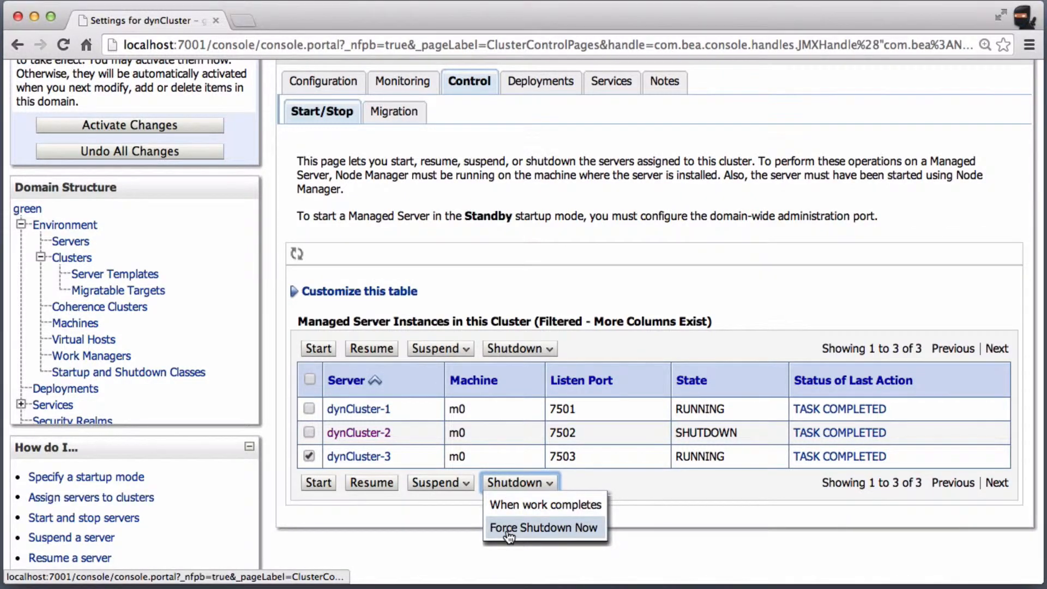
{"action": "left_click", "coordinate": [544, 527]}
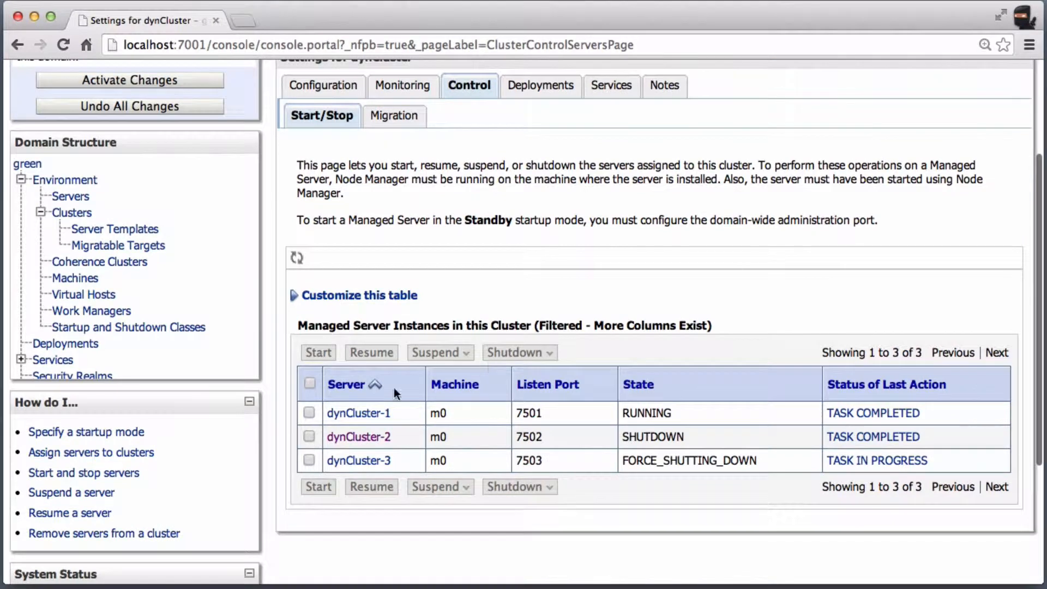
Start dynCluster-2 again and activate the pending configuration changes.
{"action": "left_click", "coordinate": [308, 436]}
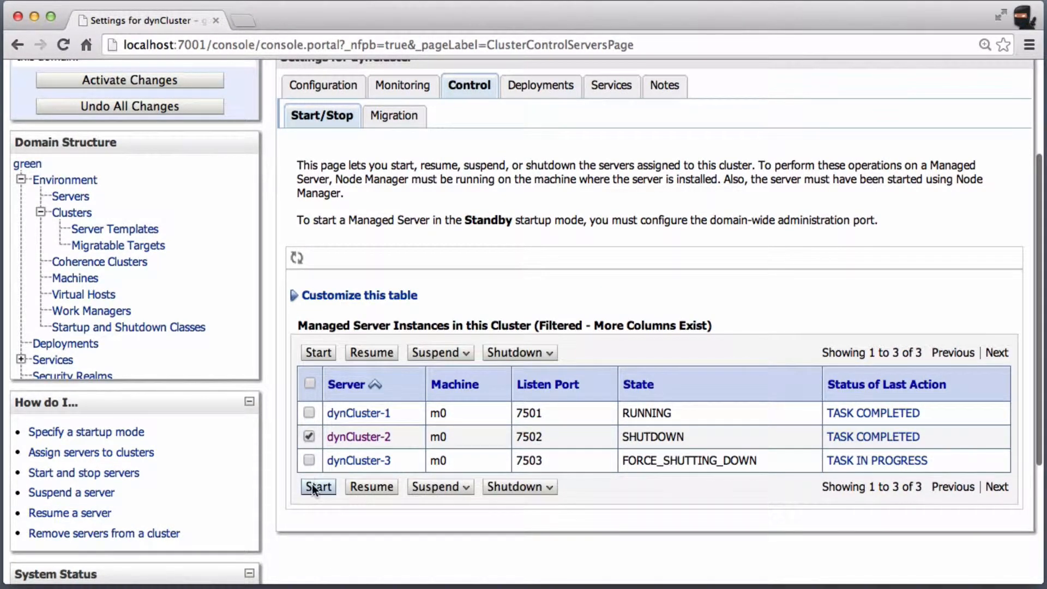
{"action": "left_click", "coordinate": [317, 485]}
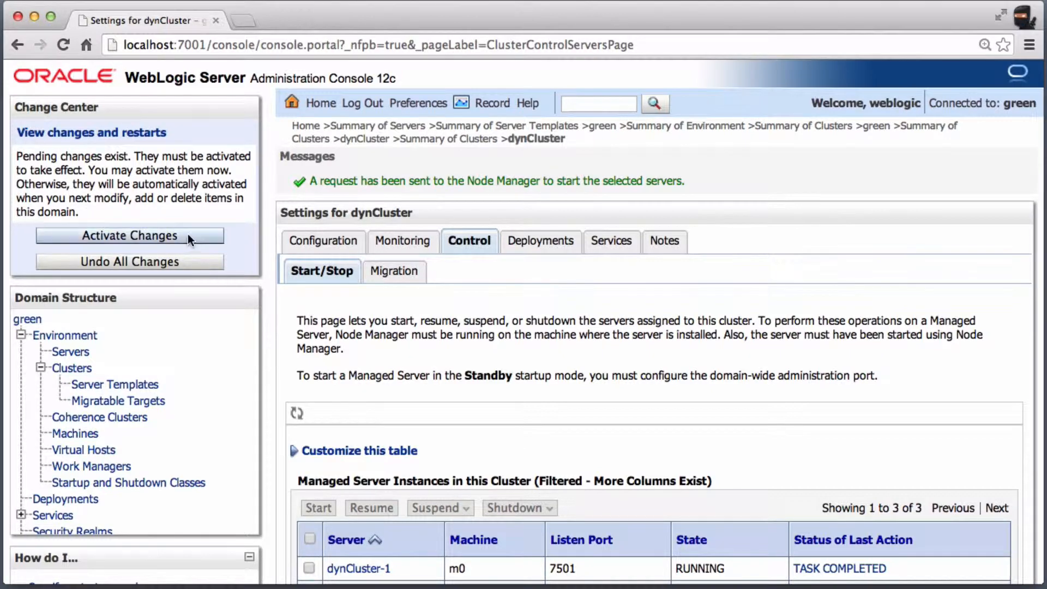
{"action": "left_click", "coordinate": [129, 235]}
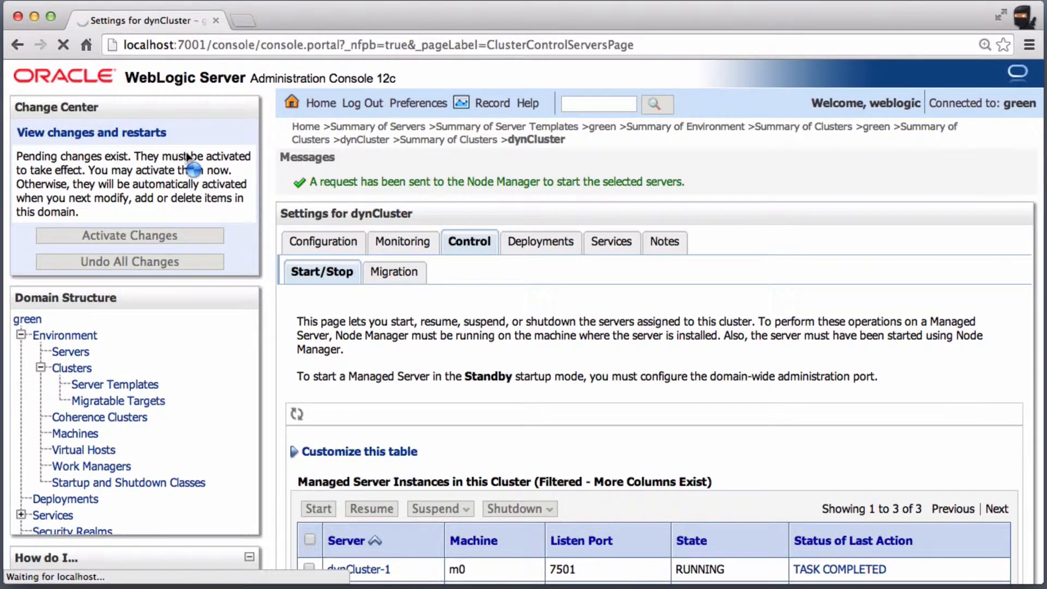
{"action": "scroll", "scroll_direction": "down", "scroll_amount": 3}
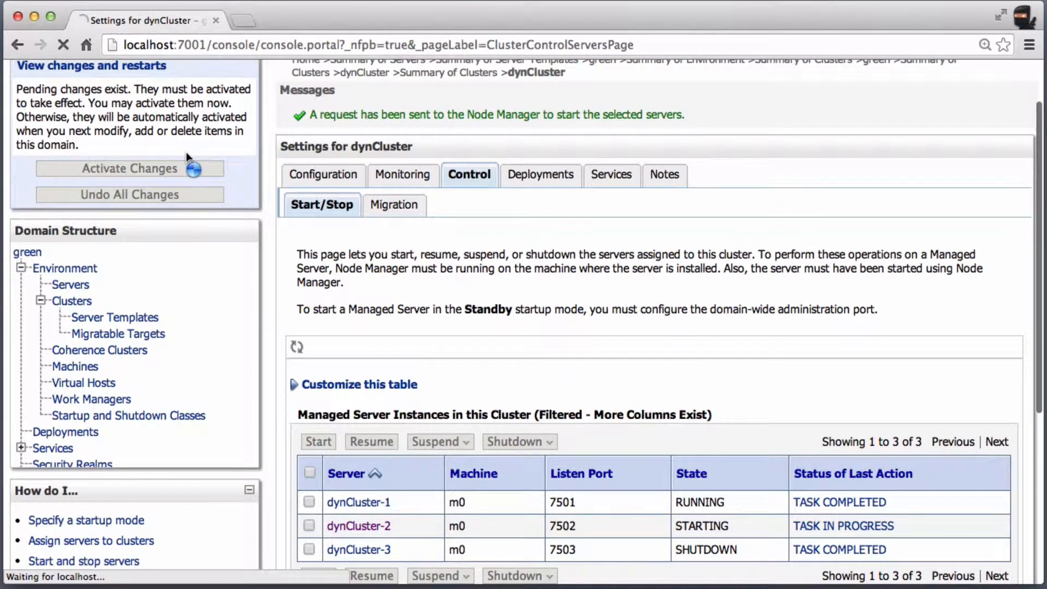
{"action": "left_click", "coordinate": [322, 175]}
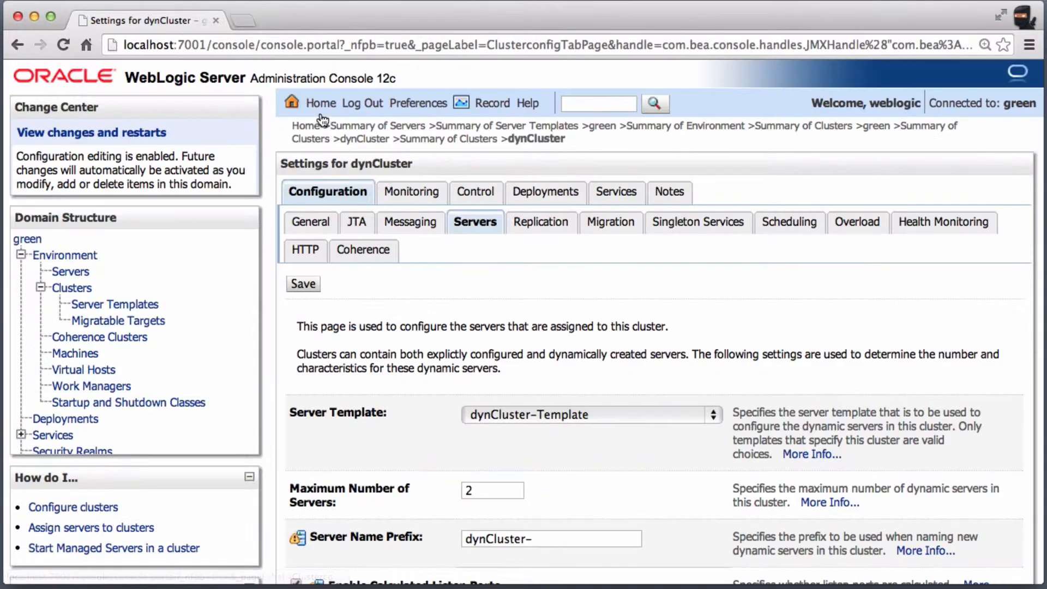
Save Maximum Number of Servers as 2 and confirm all changes activated with no restarts needed.
{"action": "left_click", "coordinate": [492, 489]}
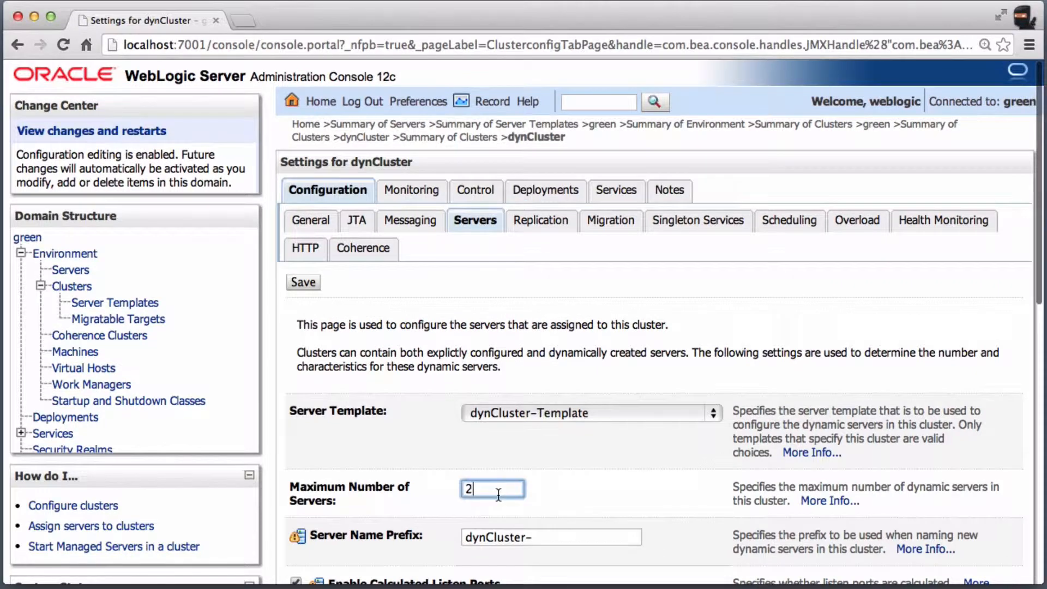
{"action": "left_click", "coordinate": [302, 282]}
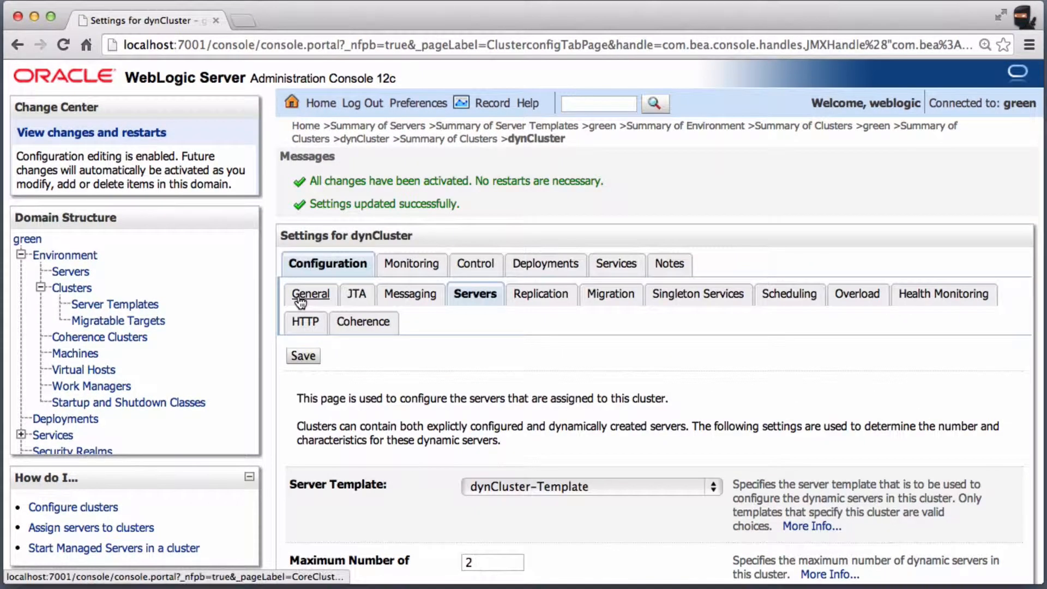